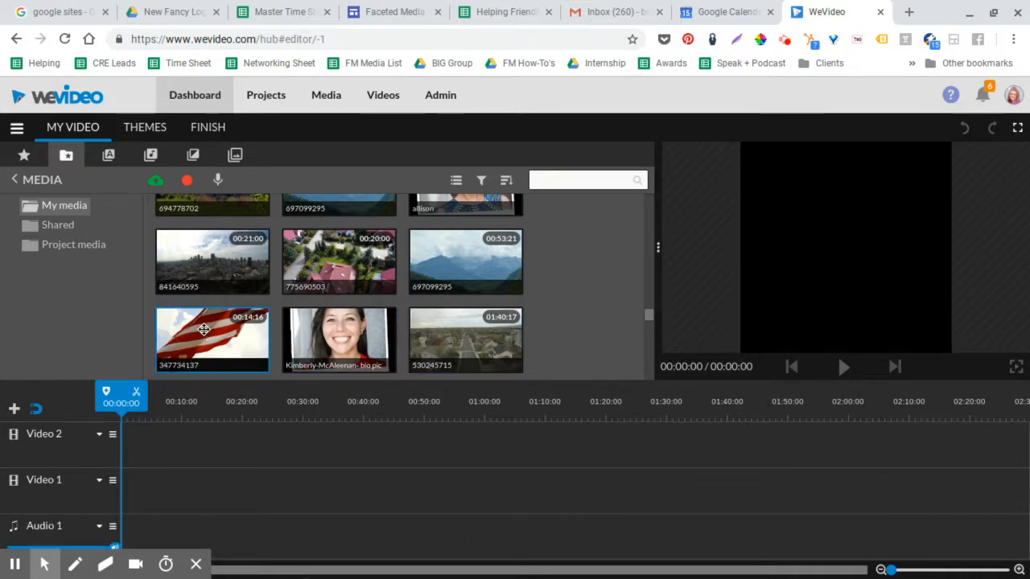
Place the mountain clip at the start of Video 1 and add the aerial town clip after it
{"action": "left_click_drag", "start_coordinate": [213, 338], "coordinate": [177, 489]}
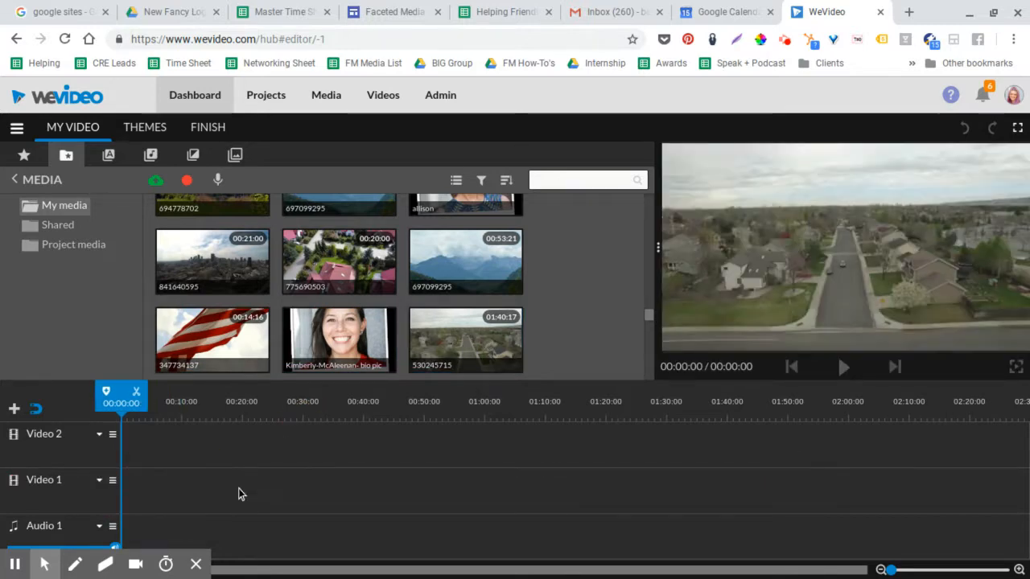
{"action": "left_click_drag", "start_coordinate": [465, 260], "coordinate": [399, 444]}
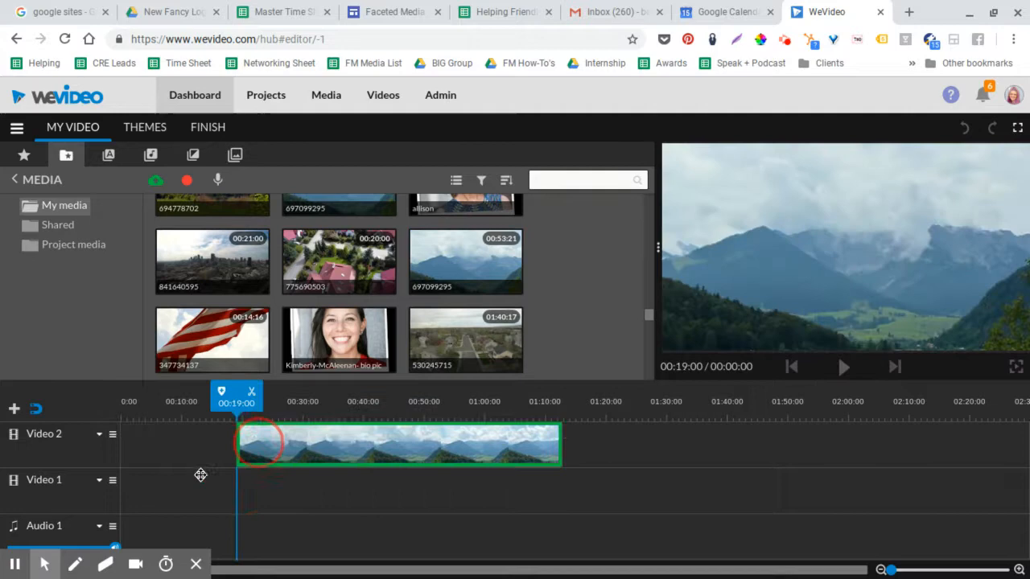
{"action": "left_click_drag", "start_coordinate": [399, 444], "coordinate": [282, 491]}
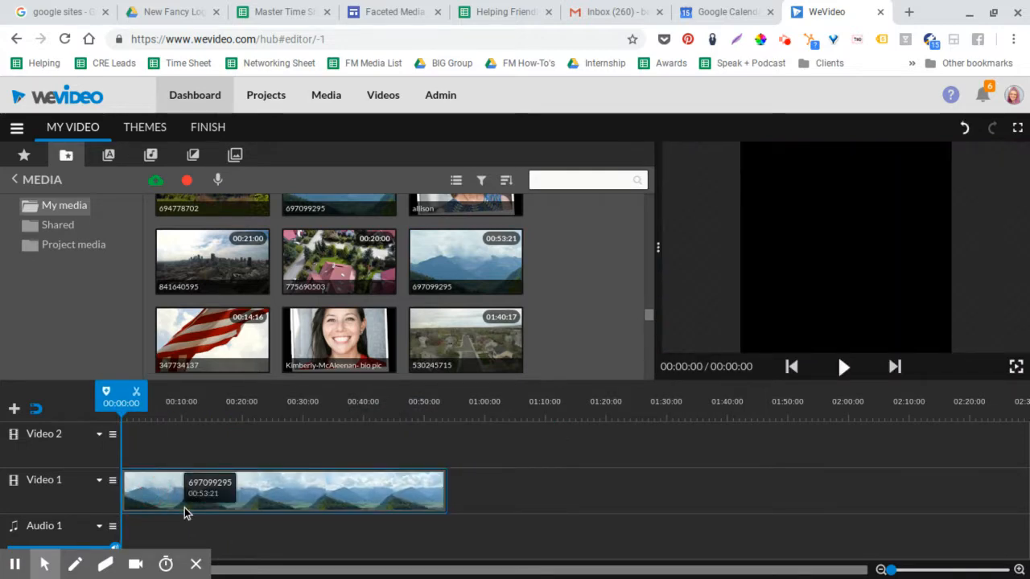
{"action": "left_click_drag", "start_coordinate": [121, 394], "coordinate": [238, 394]}
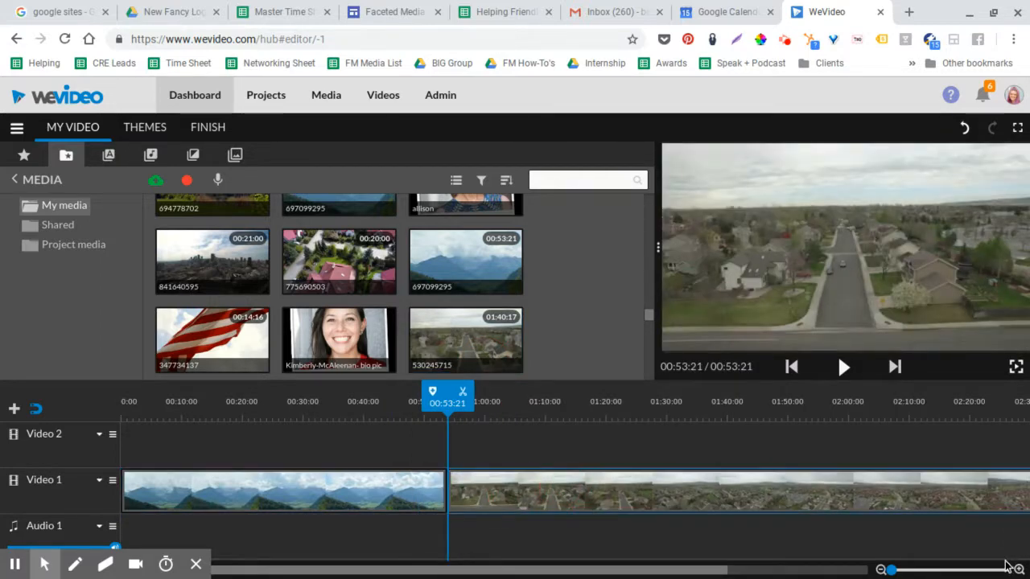
Zoom the timeline out so all the clips on the main track are visible
{"action": "left_click", "coordinate": [882, 570]}
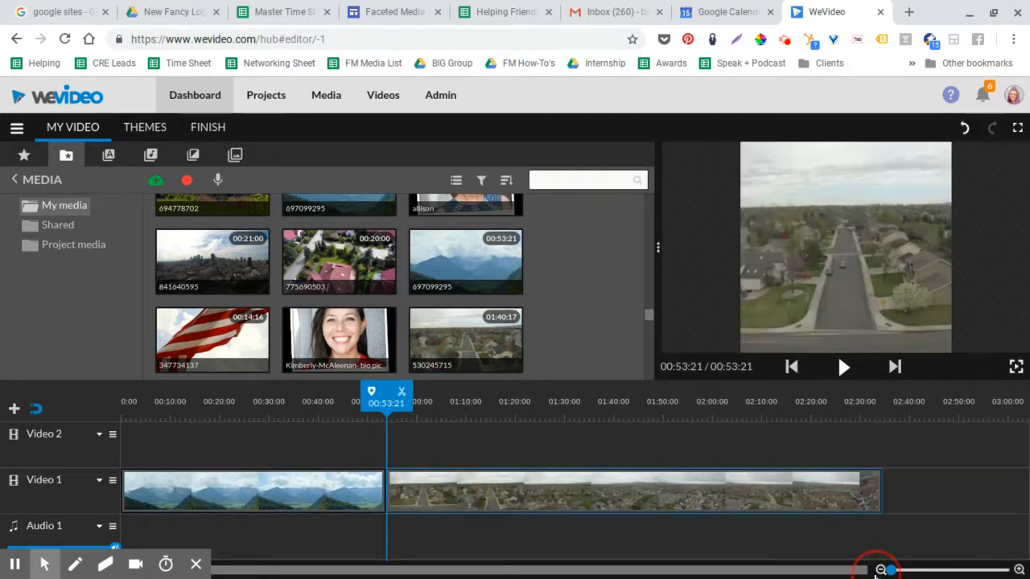
{"action": "left_click", "coordinate": [338, 341]}
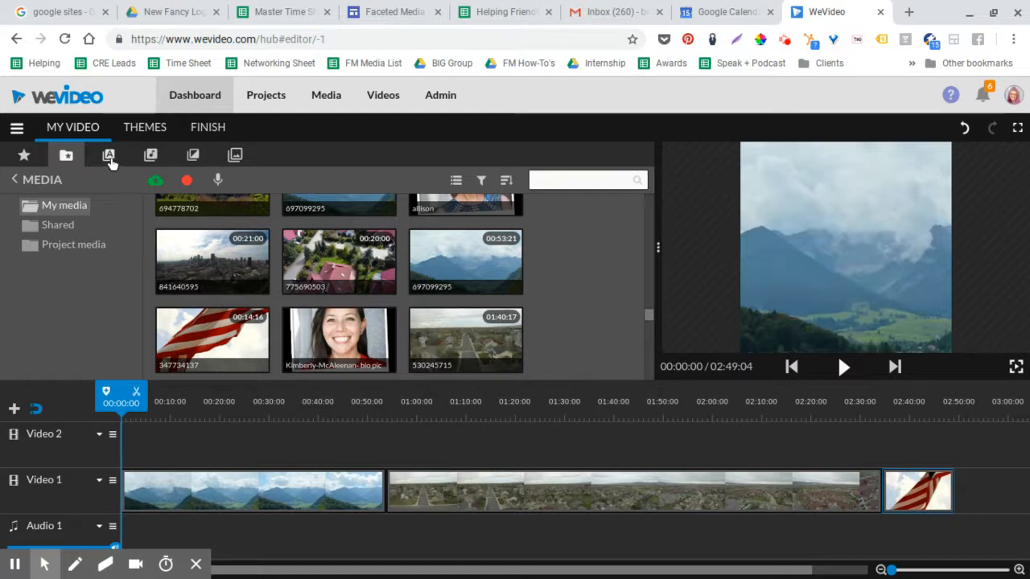
Add the Layer Cake transparent title at the start of Video 1 using Insert and push
{"action": "left_click", "coordinate": [108, 155]}
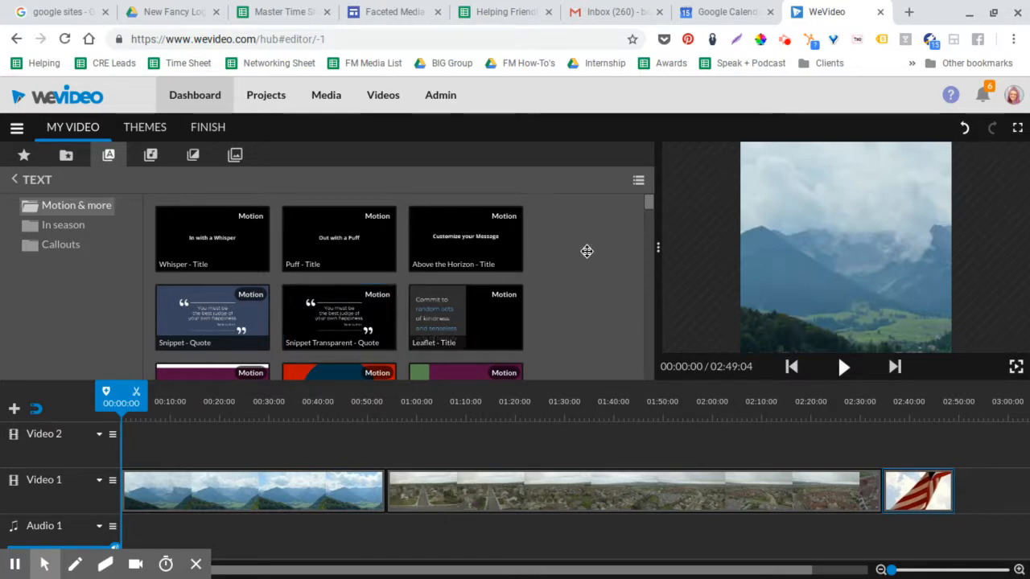
{"action": "scroll", "scroll_direction": "down", "scroll_amount": 3}
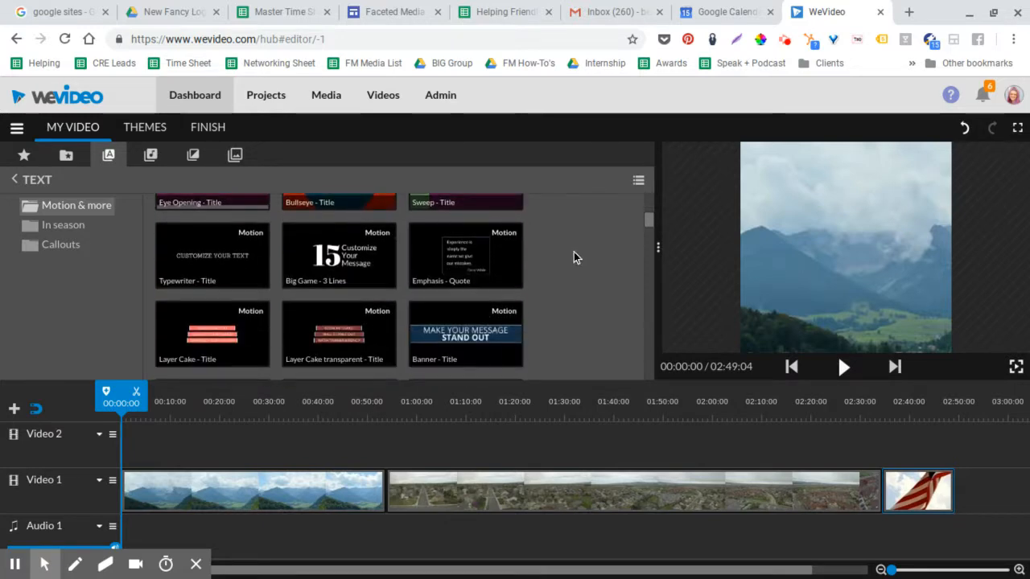
{"action": "scroll", "scroll_direction": "down", "scroll_amount": 3}
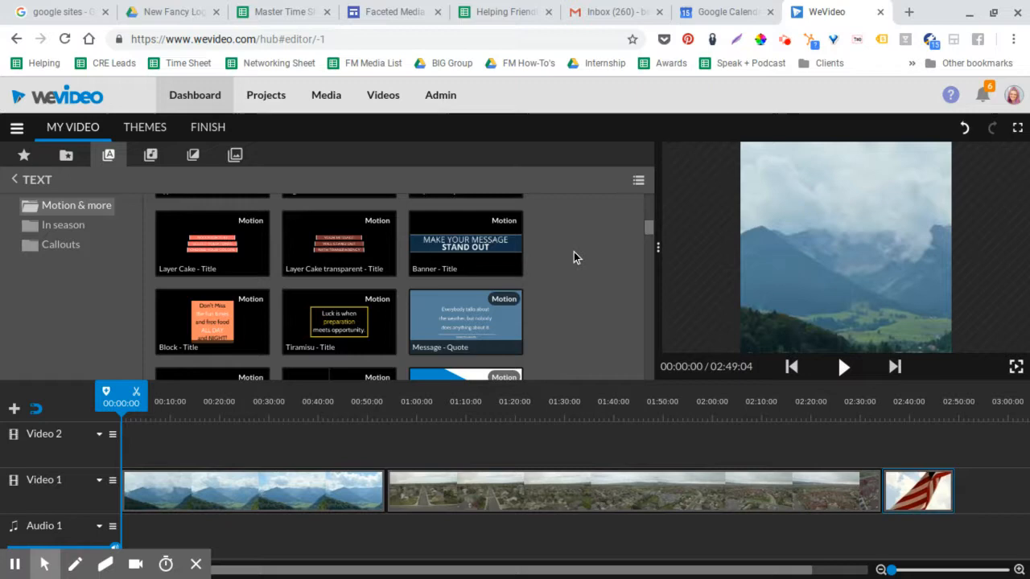
{"action": "scroll", "scroll_direction": "down", "scroll_amount": 3}
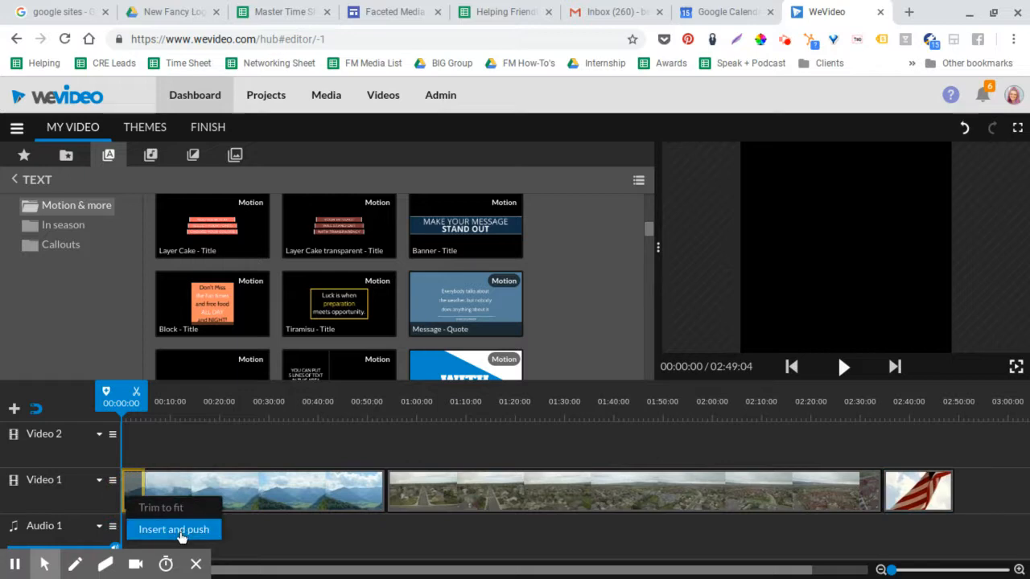
{"action": "left_click", "coordinate": [174, 529]}
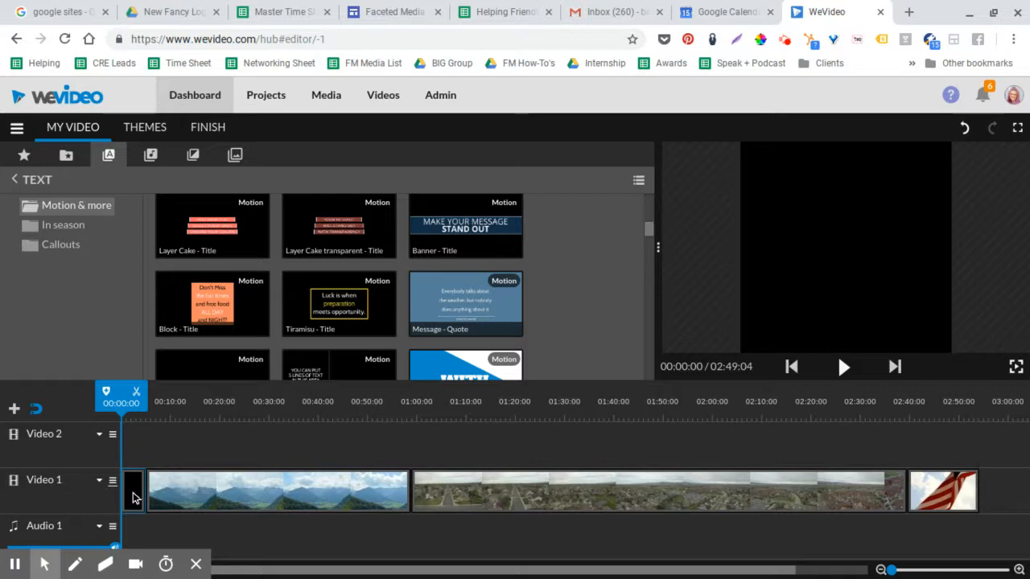
Rewrite the title lines to read 'Faceted / Travel / Has ALL the Deals!'
{"action": "double_click", "coordinate": [338, 226]}
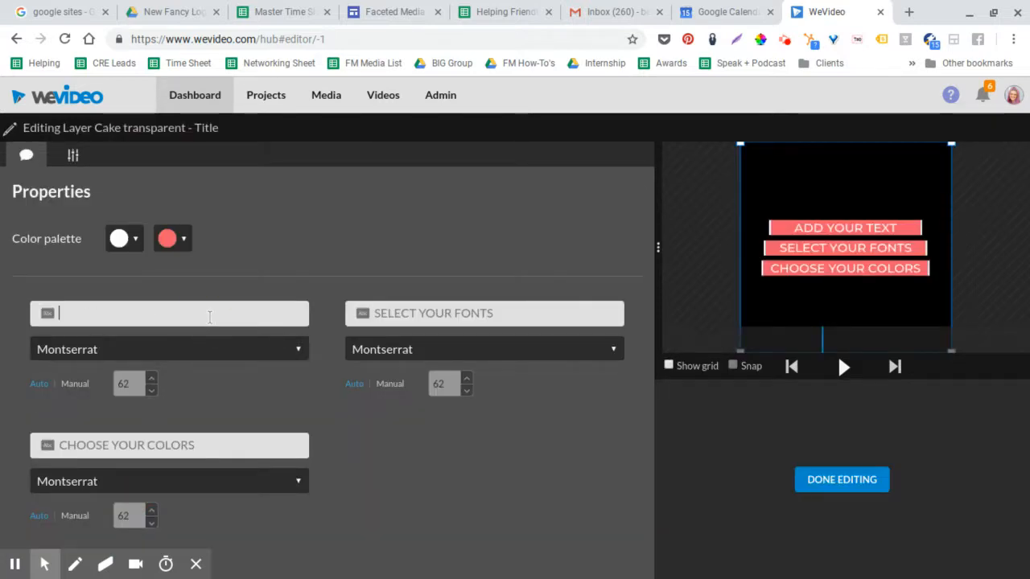
{"action": "type", "text": "Faceted"}
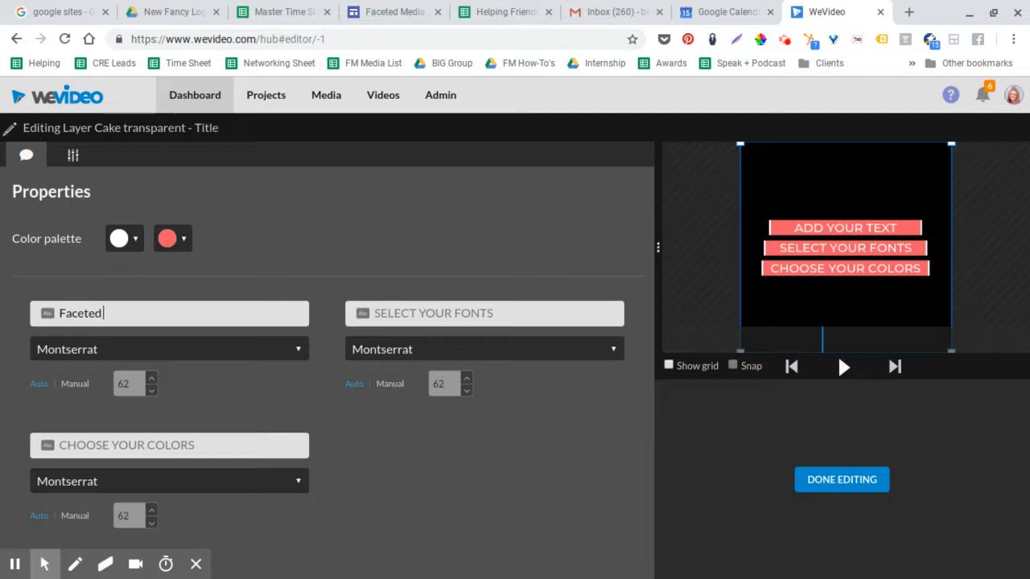
{"action": "type", "text": "Trave"}
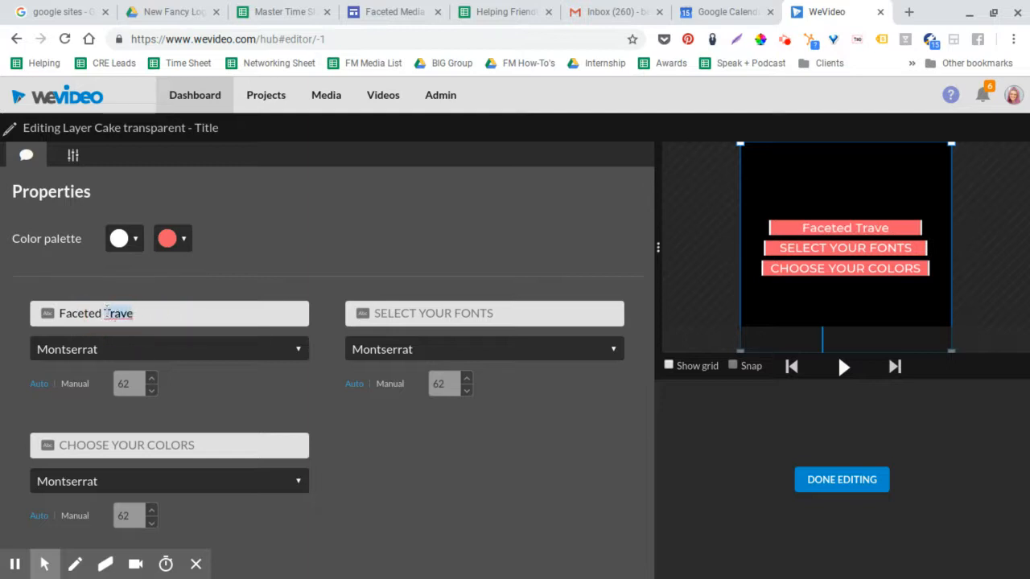
{"action": "type", "text": "Travel"}
{"action": "left_click", "coordinate": [169, 446]}
{"action": "type", "text": "Has A"}
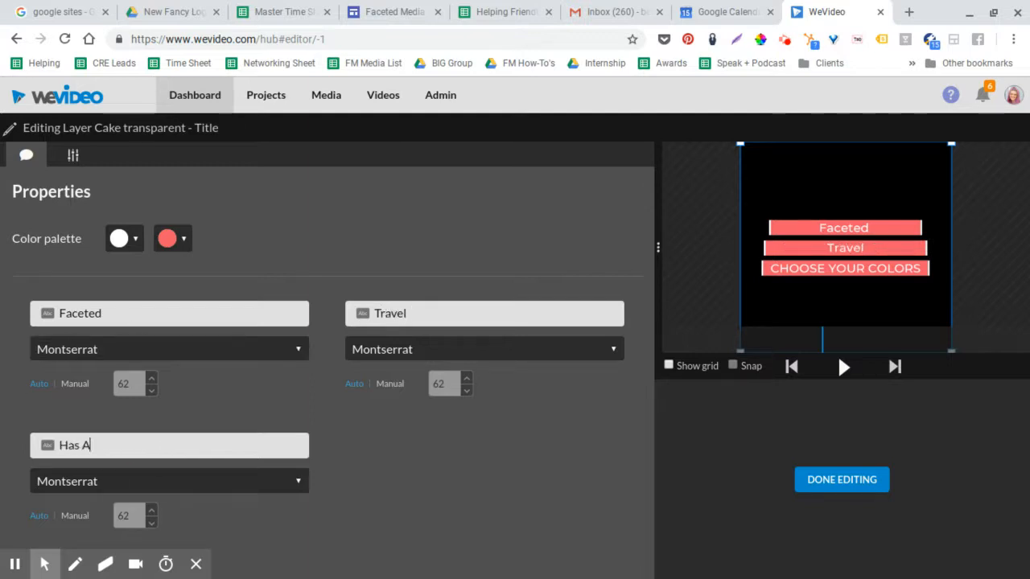
{"action": "type", "text": "LL"}
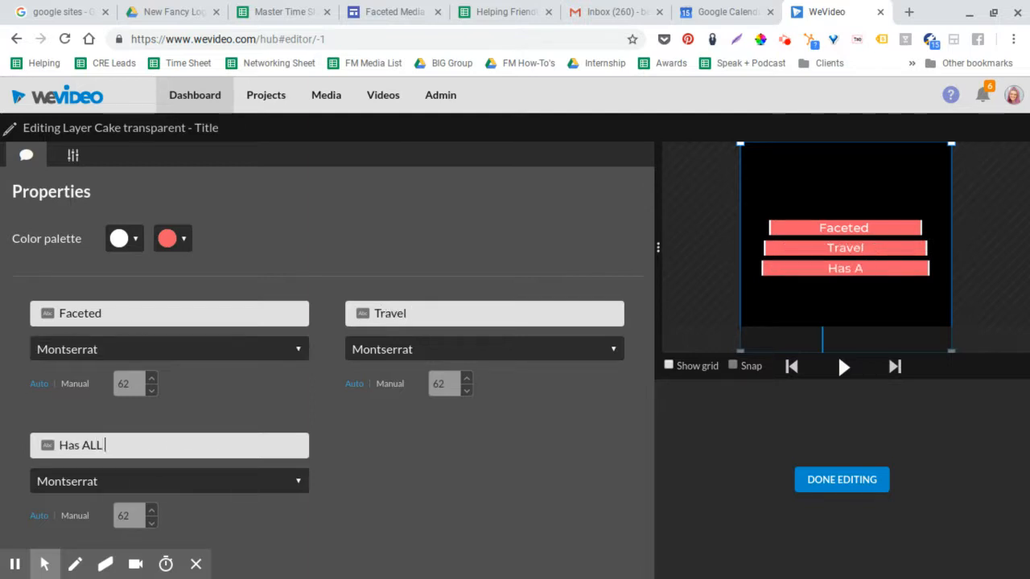
{"action": "type", "text": "the Deals!"}
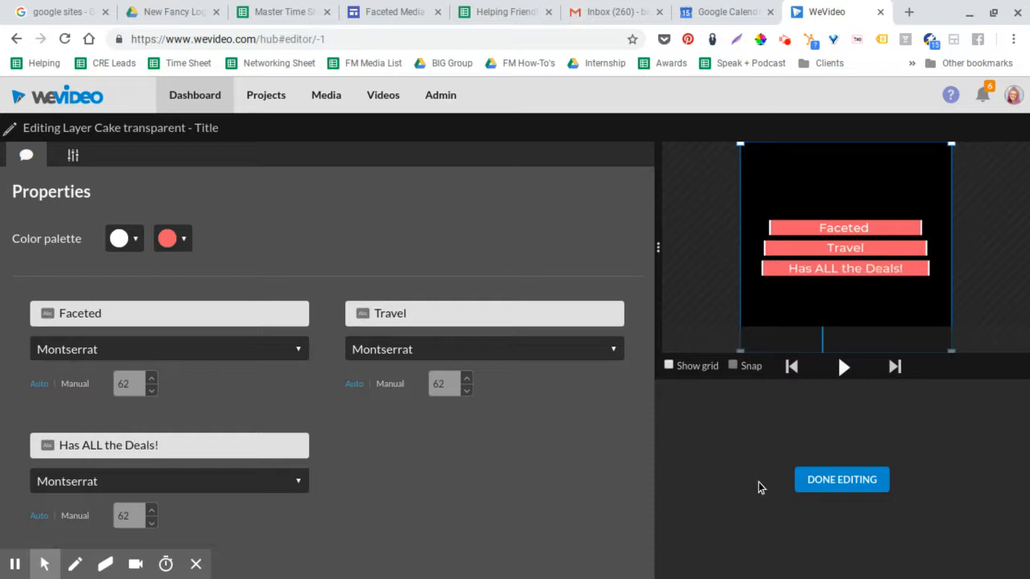
Set the Faceted line to 3Dumb, the Travel line to AlfaSlabOne with a manual text size
{"action": "left_click", "coordinate": [169, 347]}
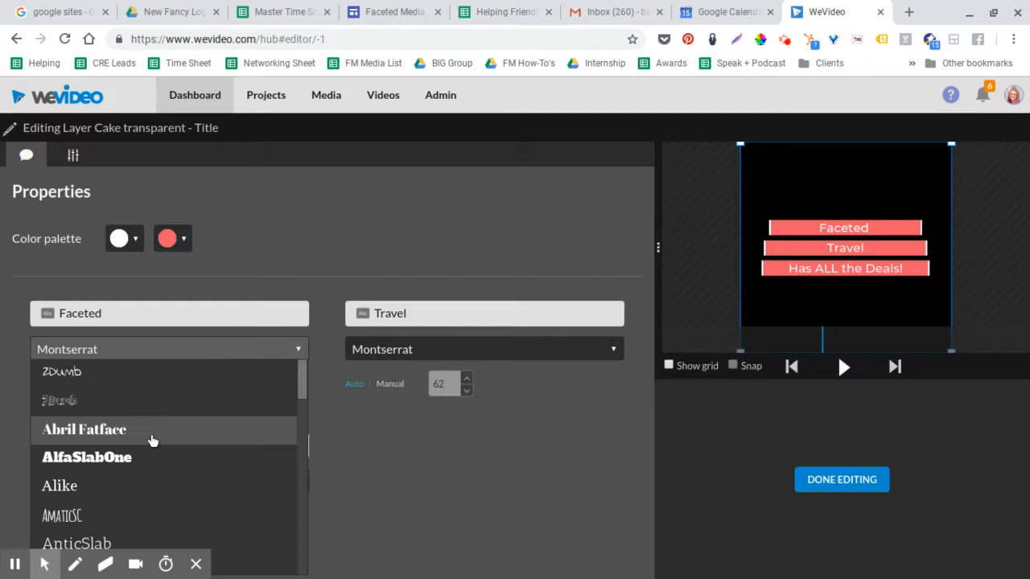
{"action": "left_click", "coordinate": [58, 370]}
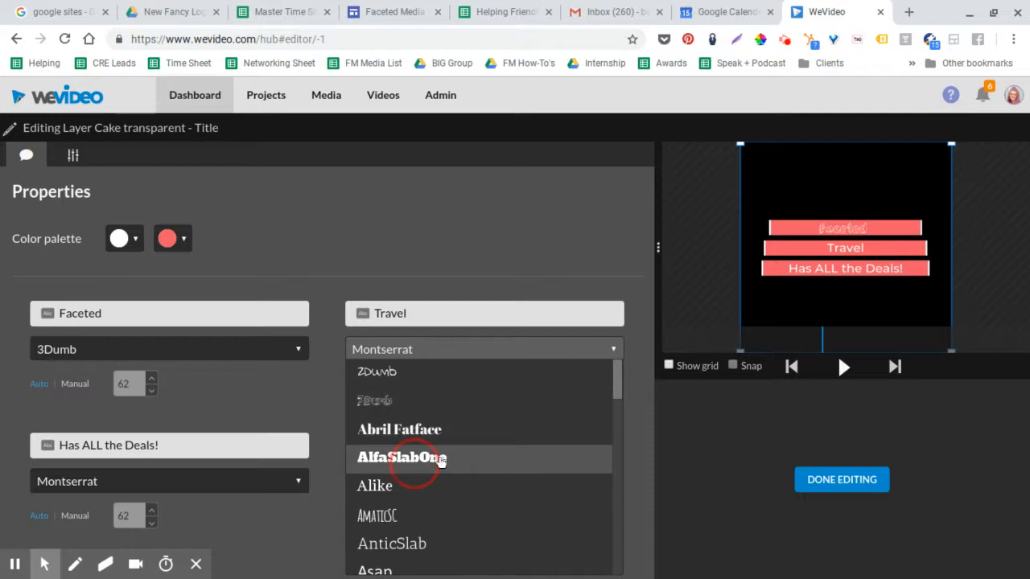
{"action": "left_click", "coordinate": [402, 457]}
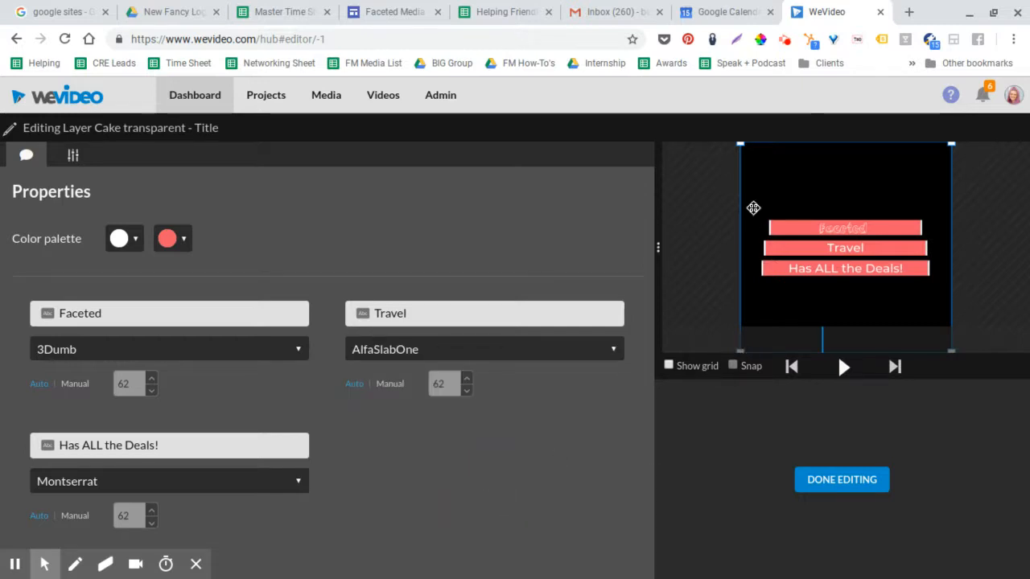
{"action": "left_click", "coordinate": [389, 383]}
{"action": "type", "text": "100"}
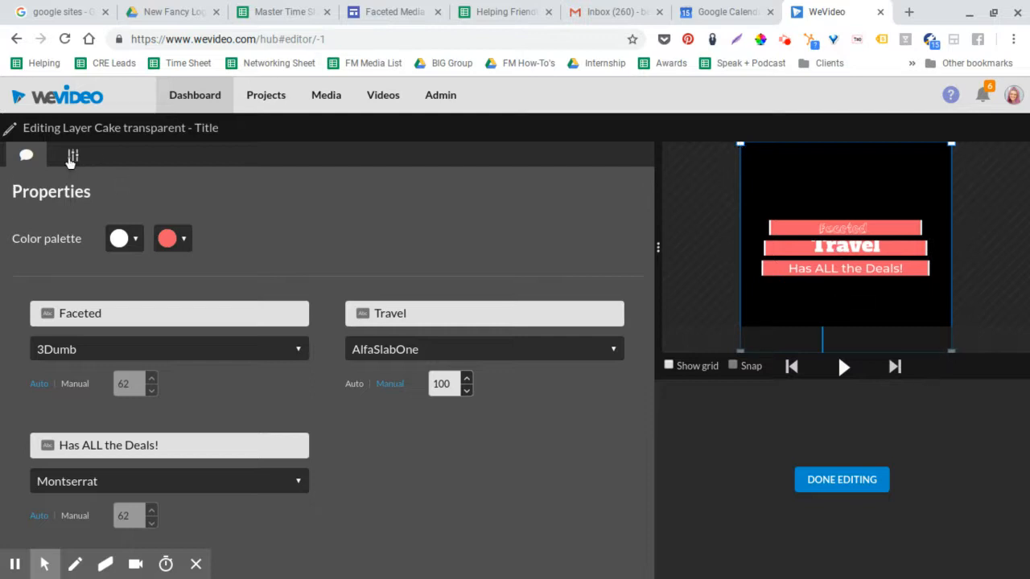
Scale the title to about 1.36 so it fits the frame and finish editing
{"action": "left_click", "coordinate": [73, 154]}
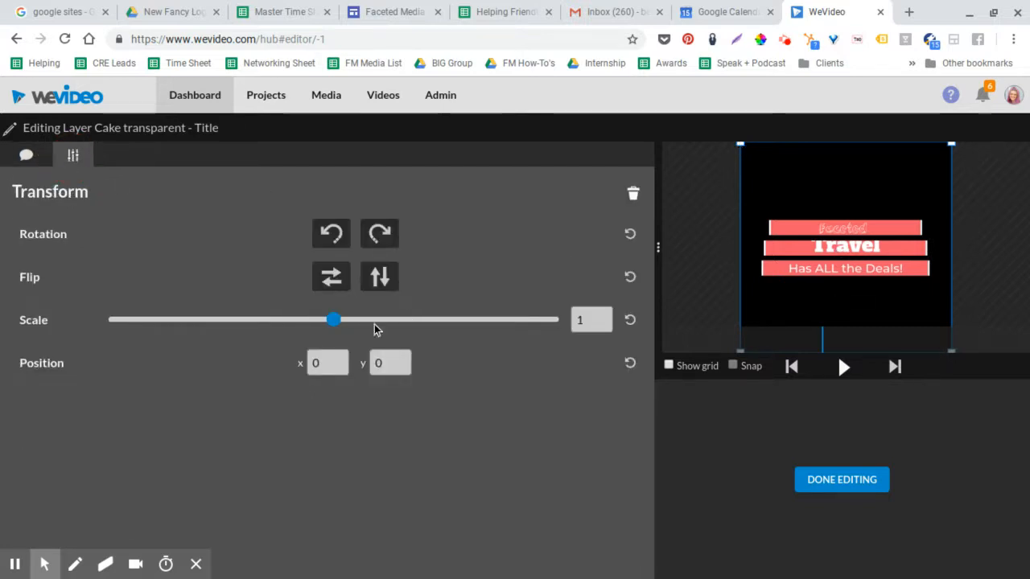
{"action": "left_click_drag", "start_coordinate": [335, 319], "coordinate": [380, 319]}
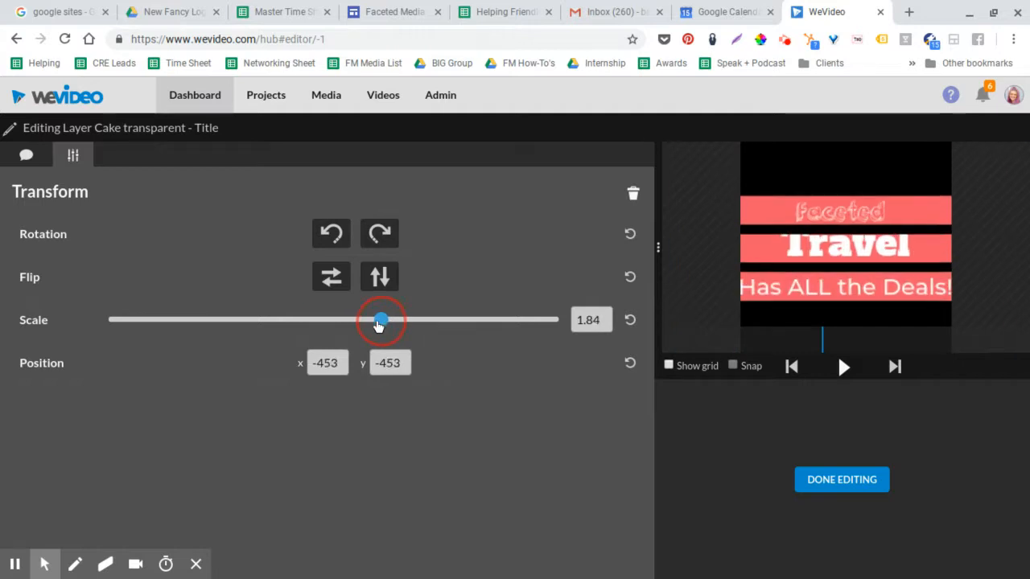
{"action": "left_click_drag", "start_coordinate": [380, 319], "coordinate": [352, 318]}
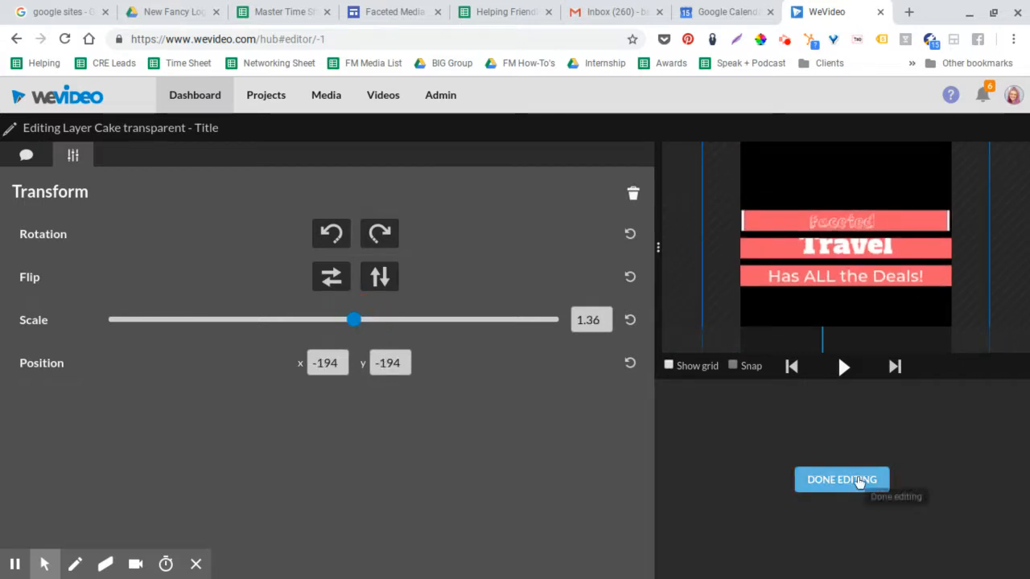
{"action": "left_click", "coordinate": [841, 480]}
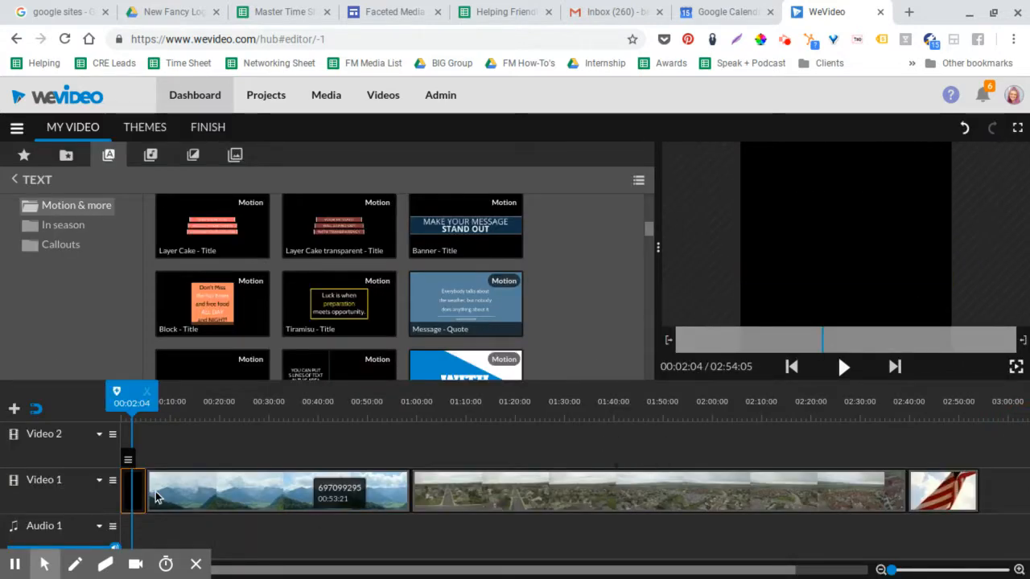
Preview the intro title, then scroll the Motion & more list toward Slide In - 5 lines
{"action": "left_click_drag", "start_coordinate": [132, 394], "coordinate": [168, 394]}
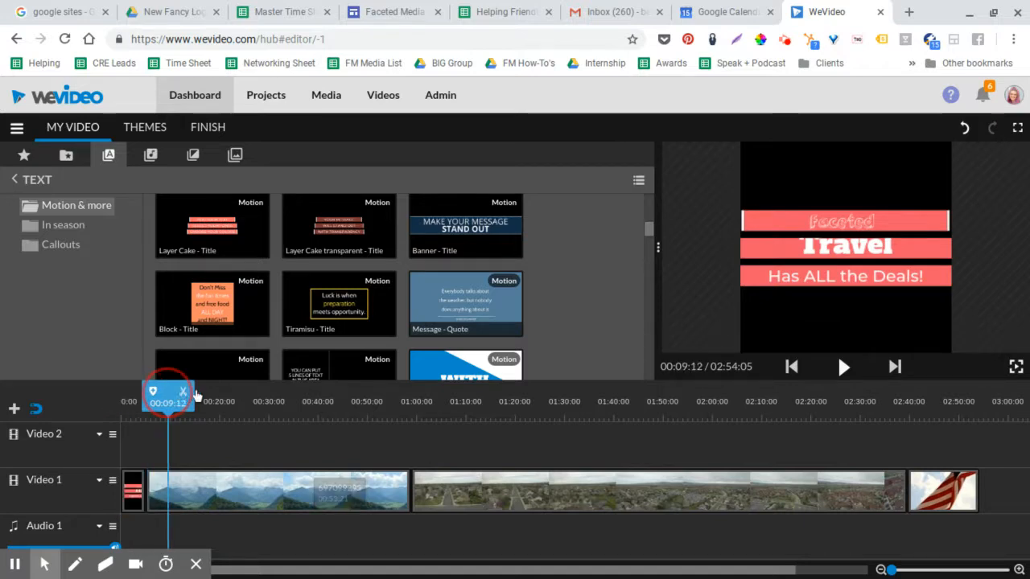
{"action": "left_click_drag", "start_coordinate": [169, 392], "coordinate": [130, 393]}
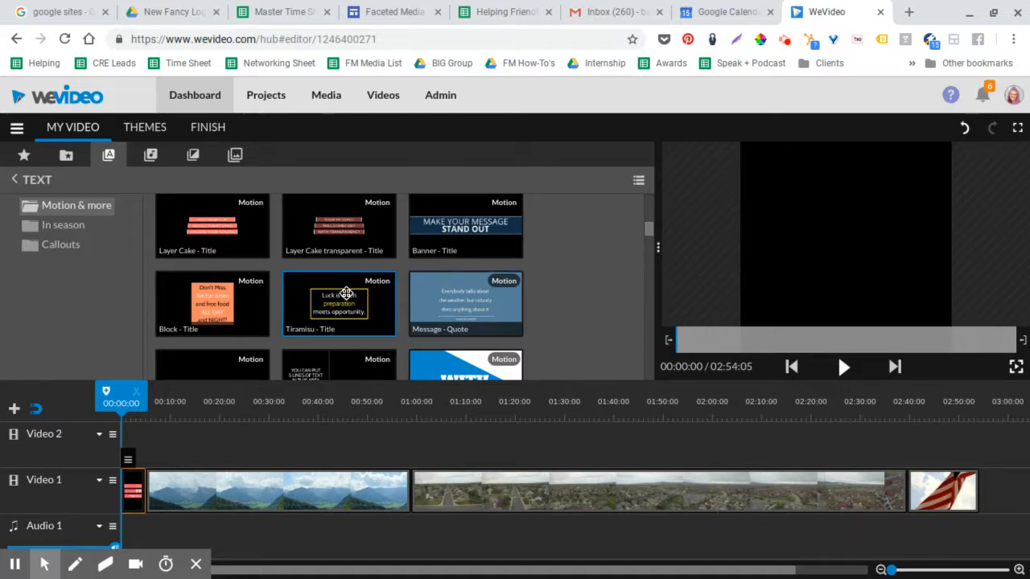
{"action": "scroll", "scroll_direction": "down", "scroll_amount": 3}
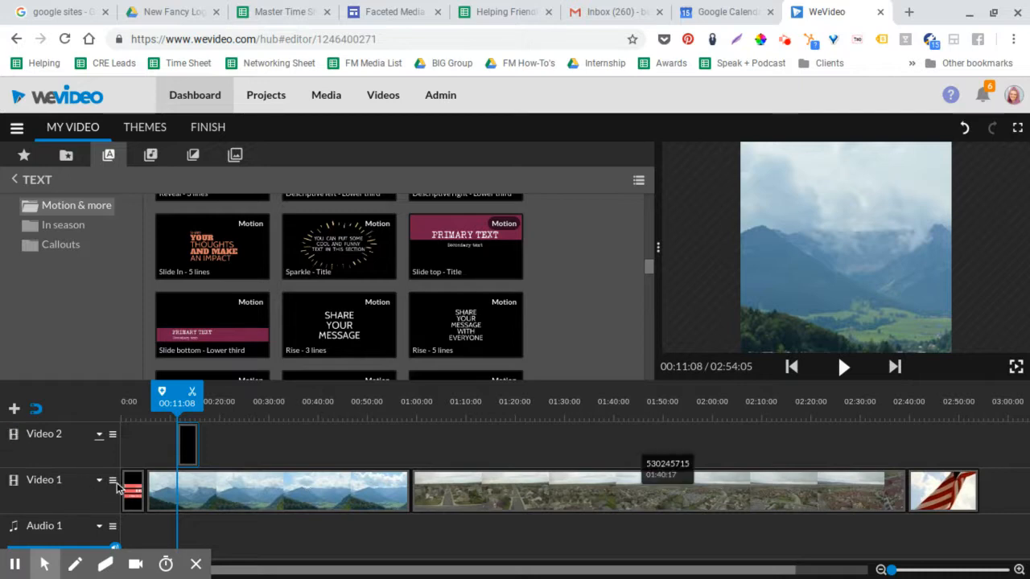
{"action": "mouse_move", "coordinate": [599, 444]}
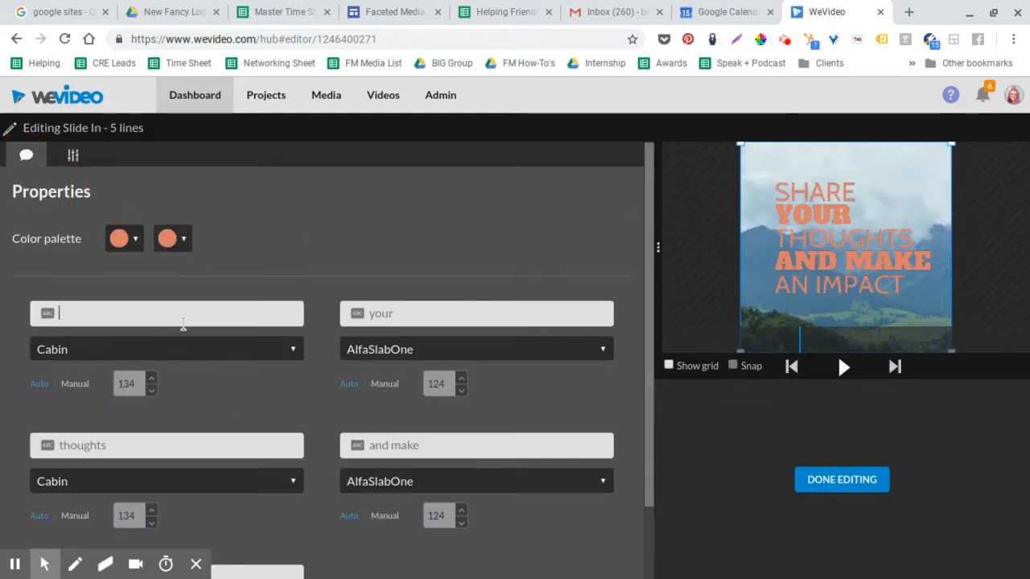
Enter 'Share your thoughts, make an impact' into the overlay and finish editing
{"action": "type", "text": "SHare"}
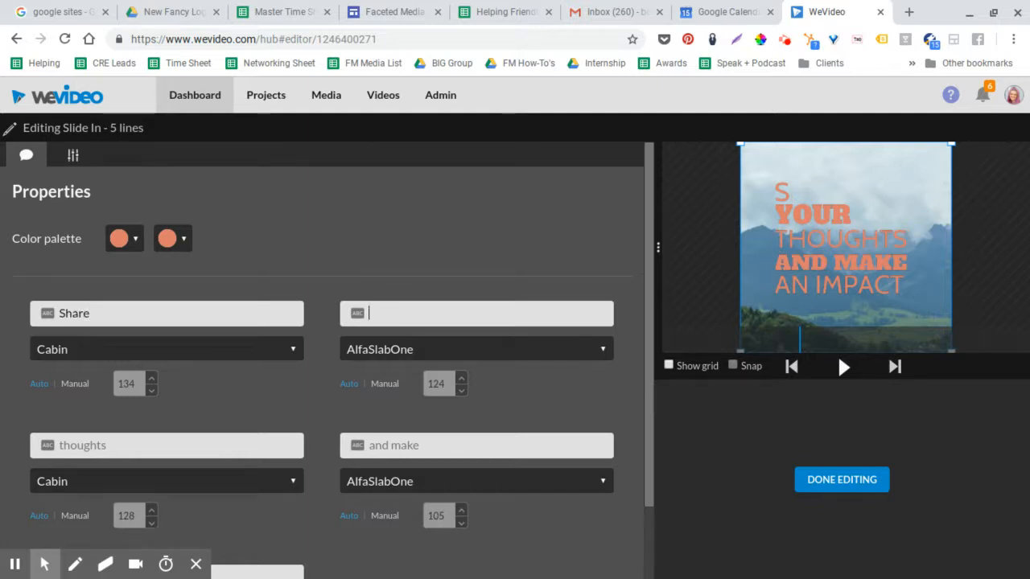
{"action": "type", "text": "your"}
{"action": "left_click", "coordinate": [476, 445]}
{"action": "type", "text": "make an"}
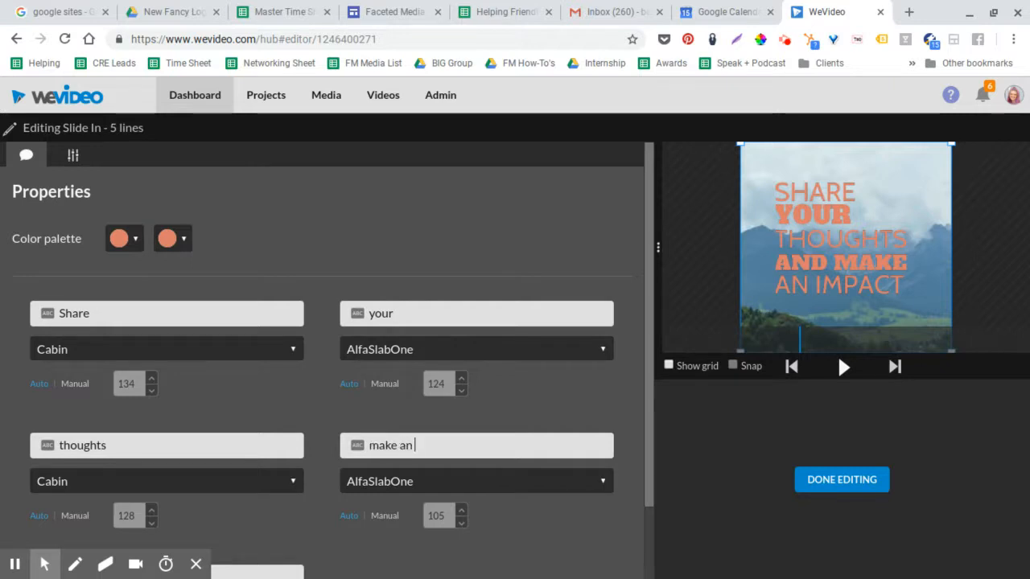
{"action": "left_click", "coordinate": [841, 479]}
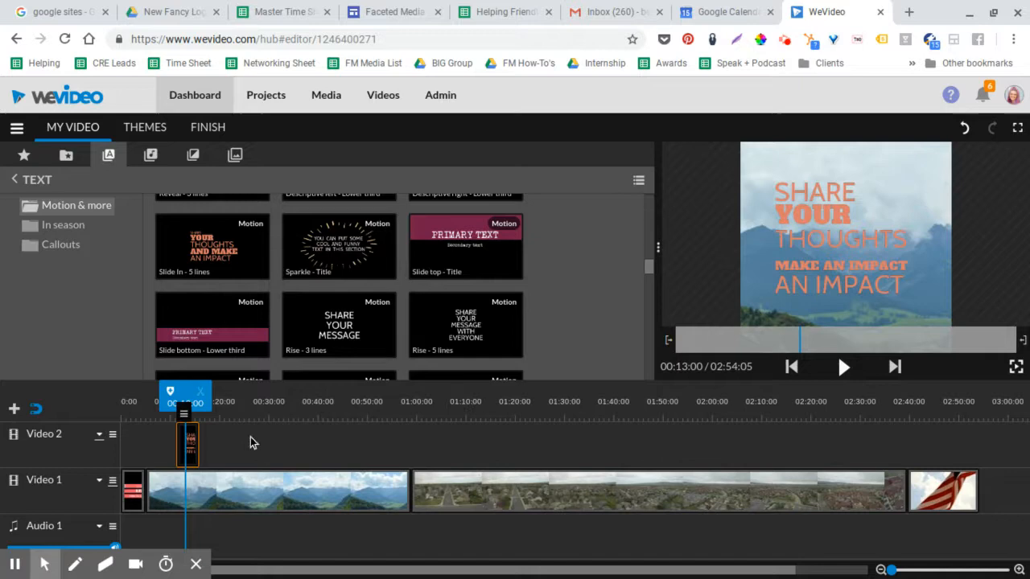
{"action": "mouse_move", "coordinate": [202, 451]}
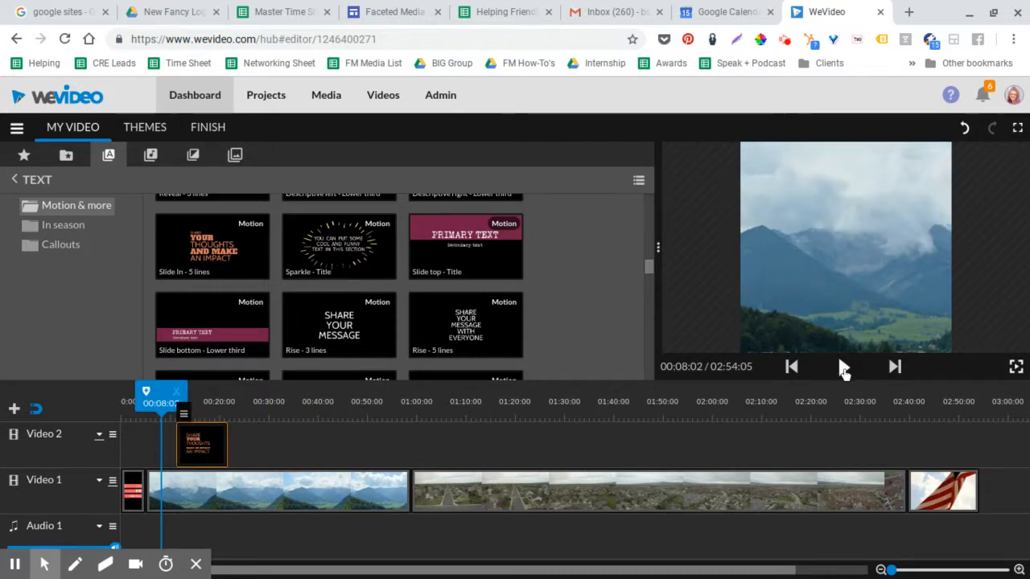
Play the timeline from about 8 seconds to preview the new text overlay
{"action": "left_click", "coordinate": [843, 367]}
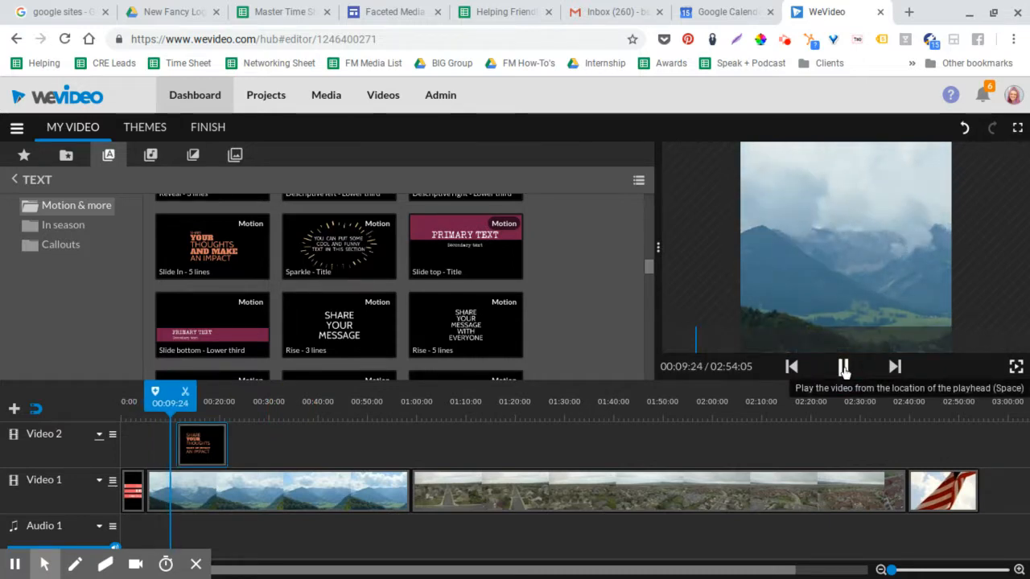
Pause playback and trim the end of the first mountain clip near 58 seconds
{"action": "left_click", "coordinate": [843, 366]}
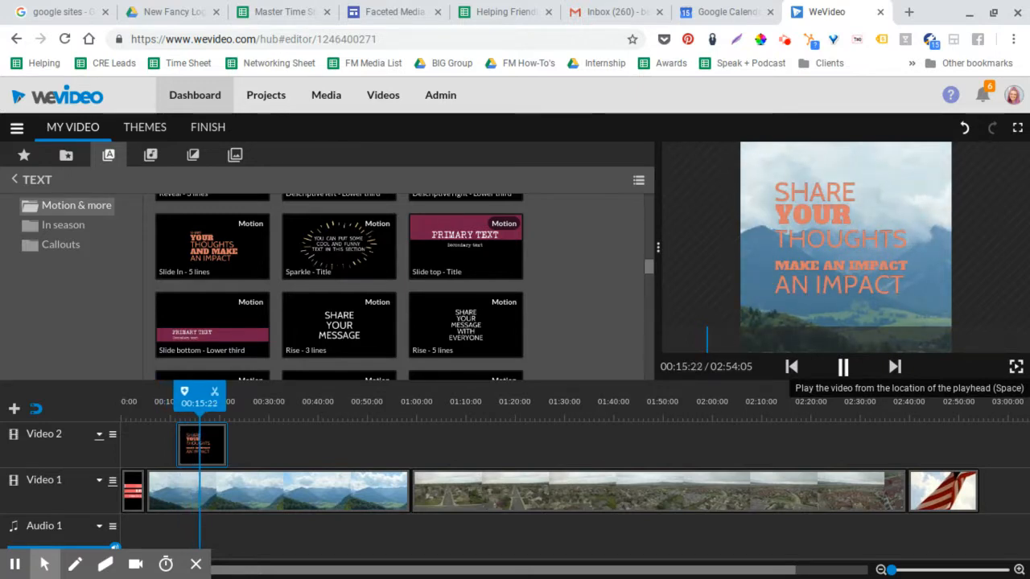
{"action": "left_click", "coordinate": [843, 367]}
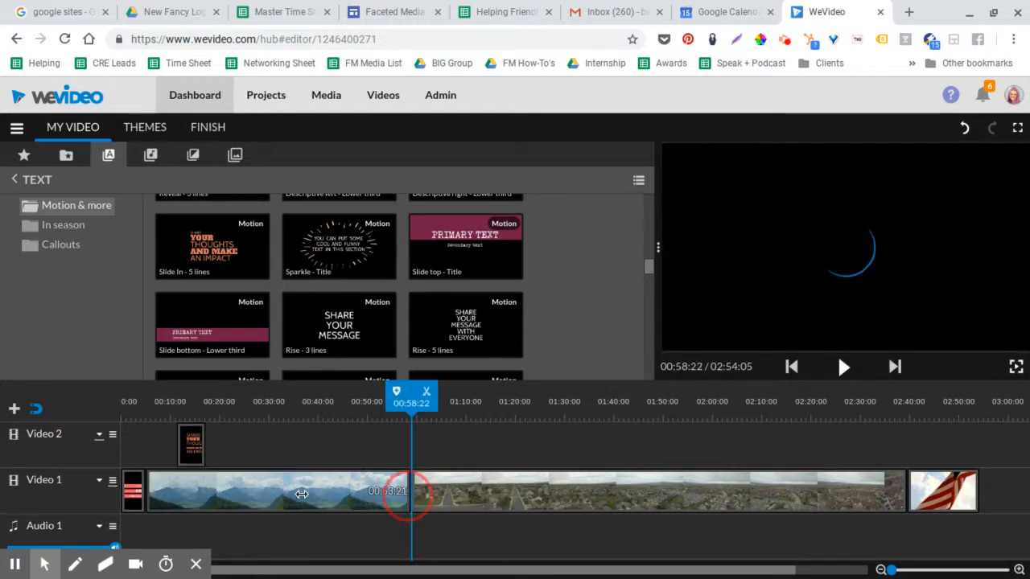
{"action": "left_click_drag", "start_coordinate": [410, 491], "coordinate": [238, 491]}
{"action": "type", "text": "CRazy"}
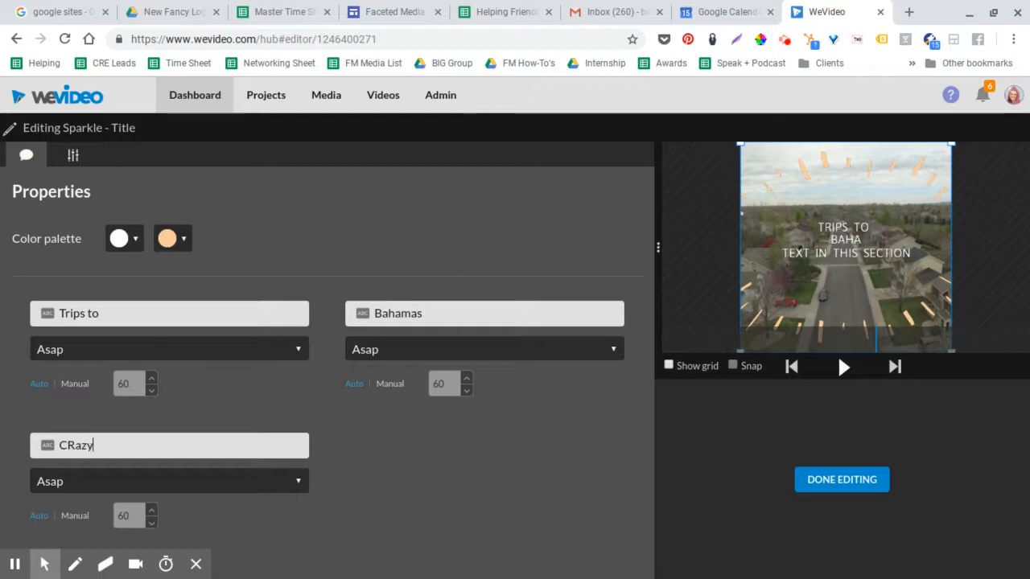
Complete the Sparkle title as 'Trips to / Bahamas / Crazy Deals' and finish editing
{"action": "type", "text": "Deals"}
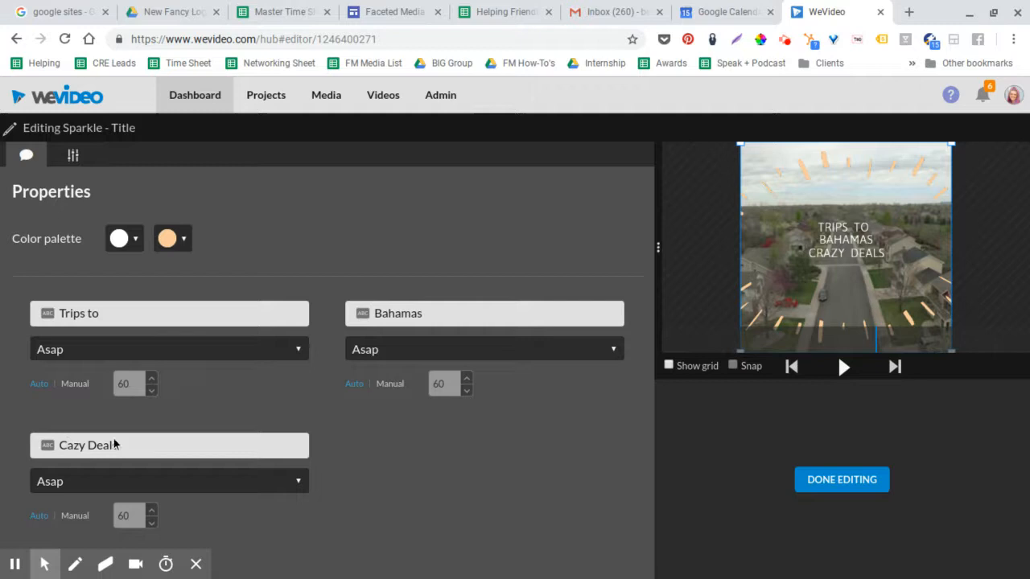
{"action": "left_click", "coordinate": [841, 480]}
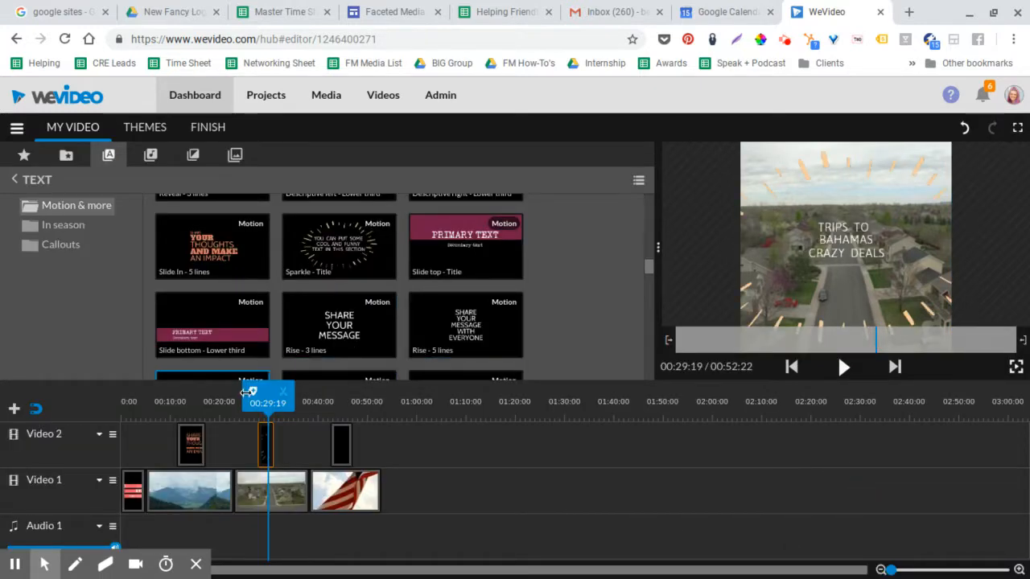
Preview toward the flag clip, finish the Rise overlay and jump to the video's end
{"action": "left_click_drag", "start_coordinate": [267, 394], "coordinate": [288, 395]}
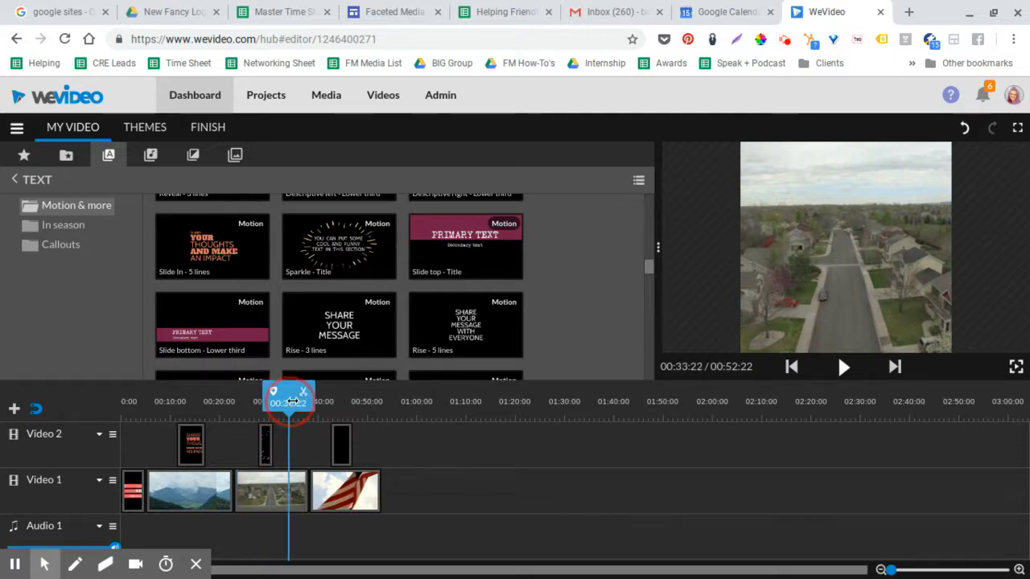
{"action": "left_click_drag", "start_coordinate": [289, 402], "coordinate": [346, 402]}
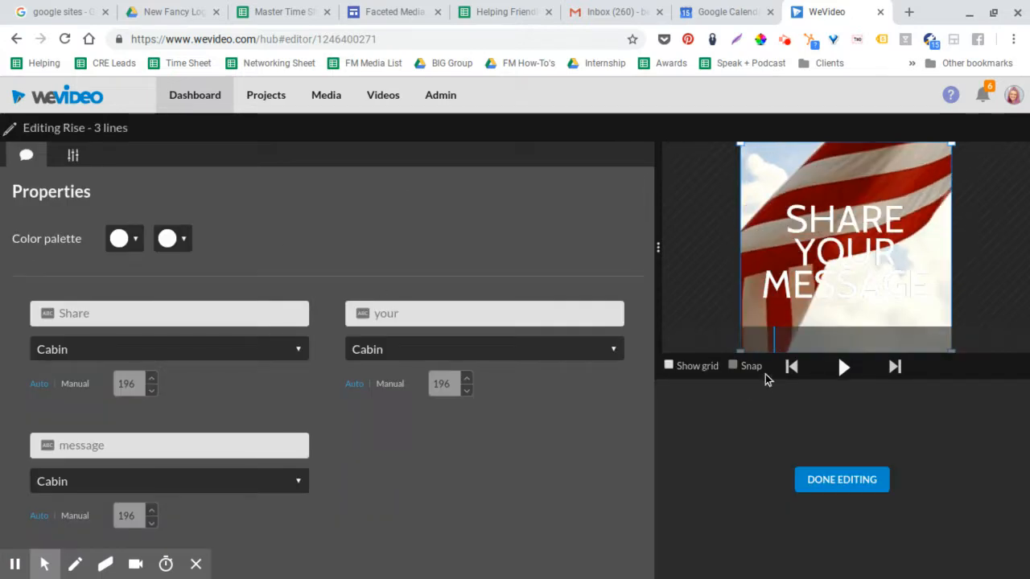
{"action": "mouse_move", "coordinate": [819, 403]}
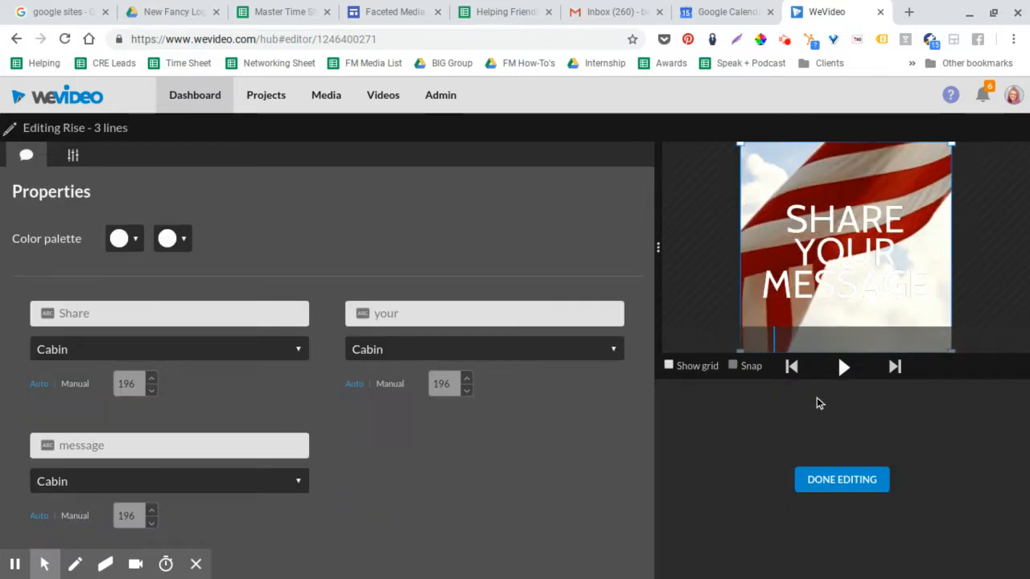
{"action": "left_click", "coordinate": [842, 479]}
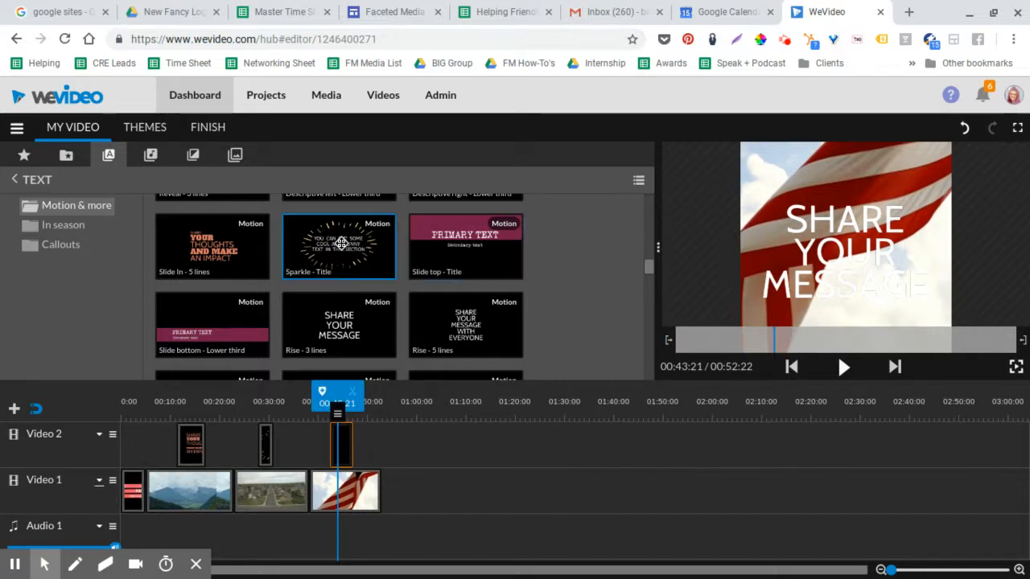
{"action": "left_click", "coordinate": [843, 367]}
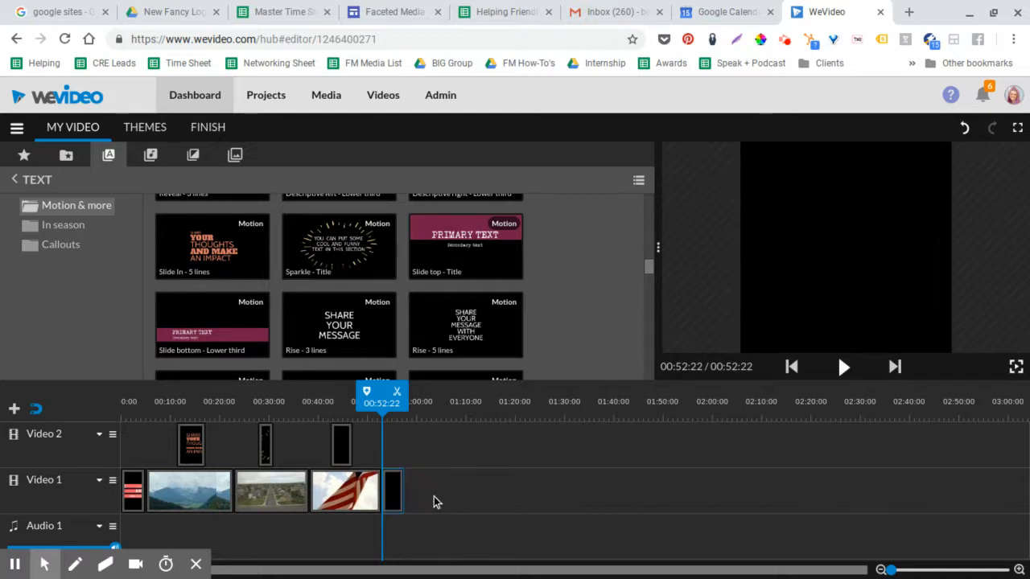
{"action": "mouse_move", "coordinate": [435, 520]}
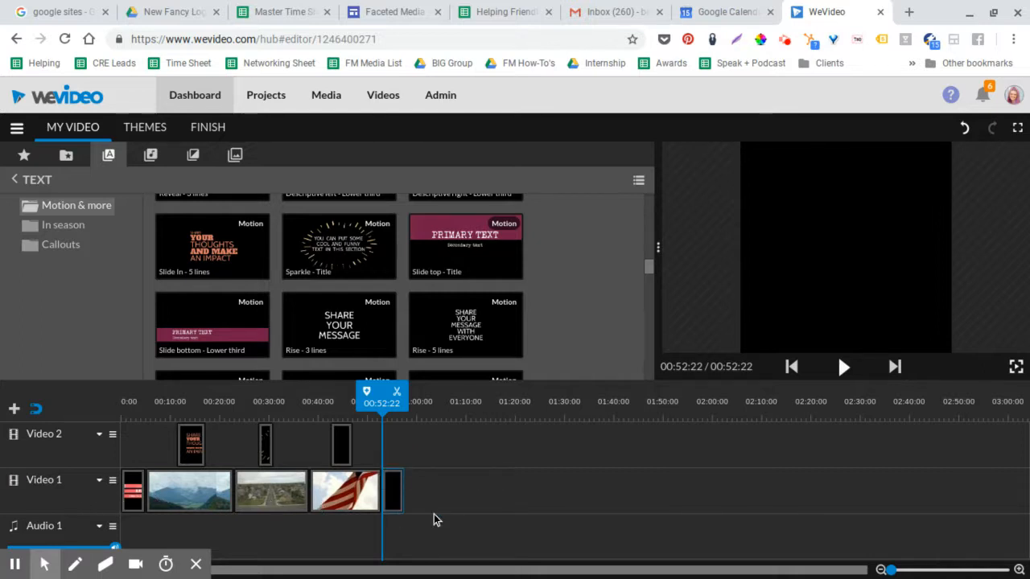
{"action": "mouse_move", "coordinate": [341, 470]}
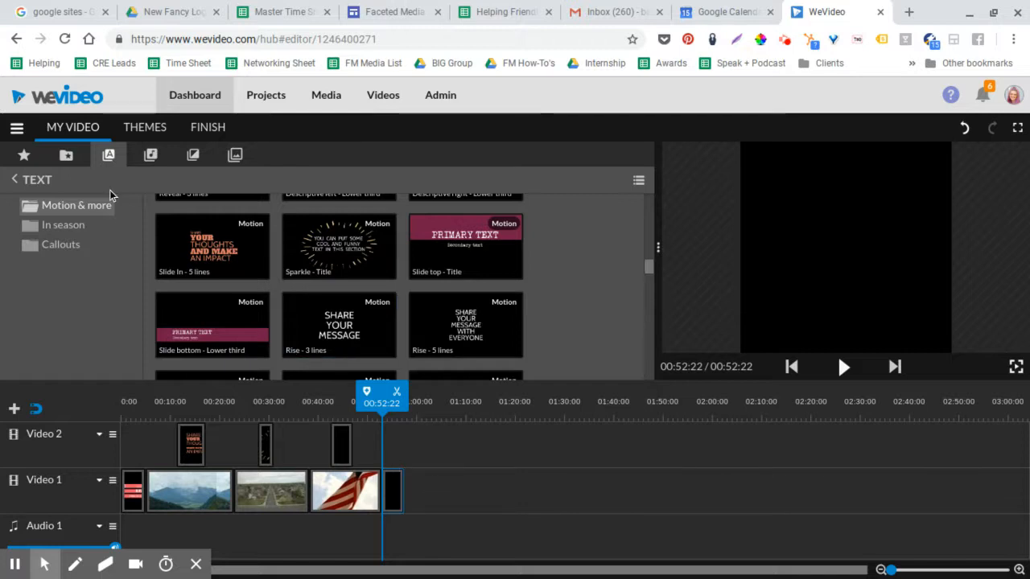
Browse the Energetic premium music, return to Free Music, then switch to the transitions library
{"action": "left_click", "coordinate": [151, 154]}
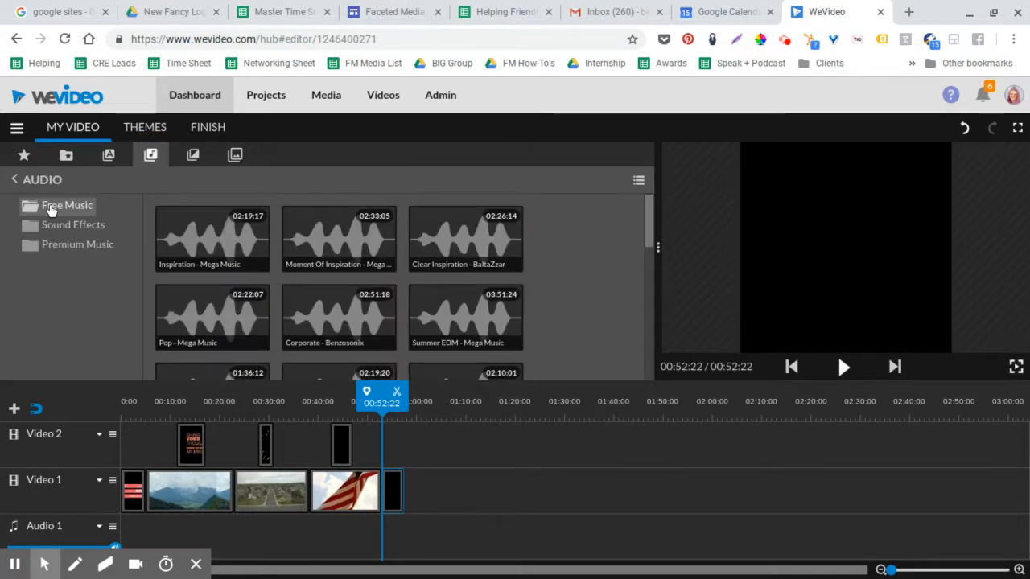
{"action": "left_click", "coordinate": [77, 244]}
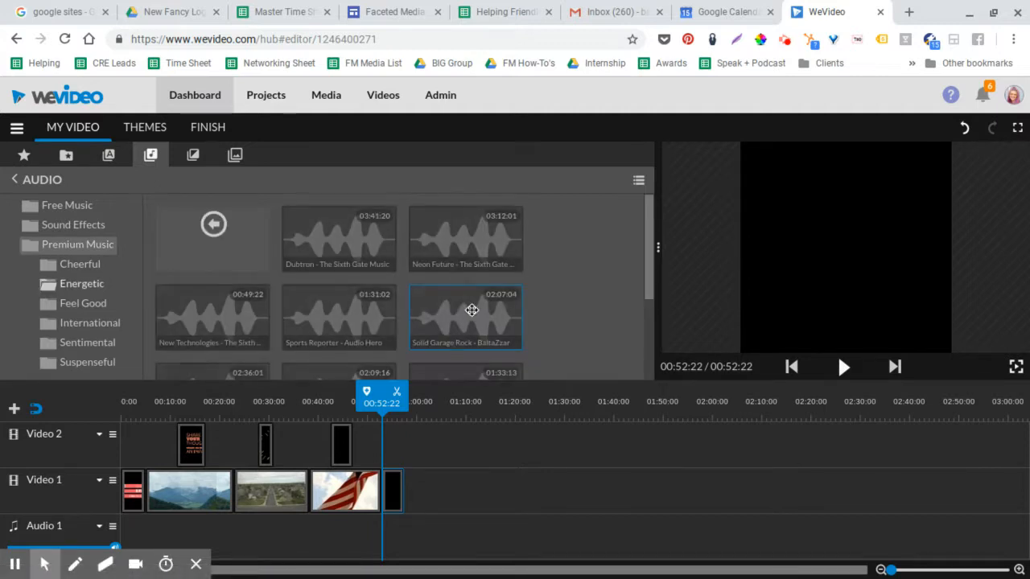
{"action": "scroll", "scroll_direction": "down", "scroll_amount": 3}
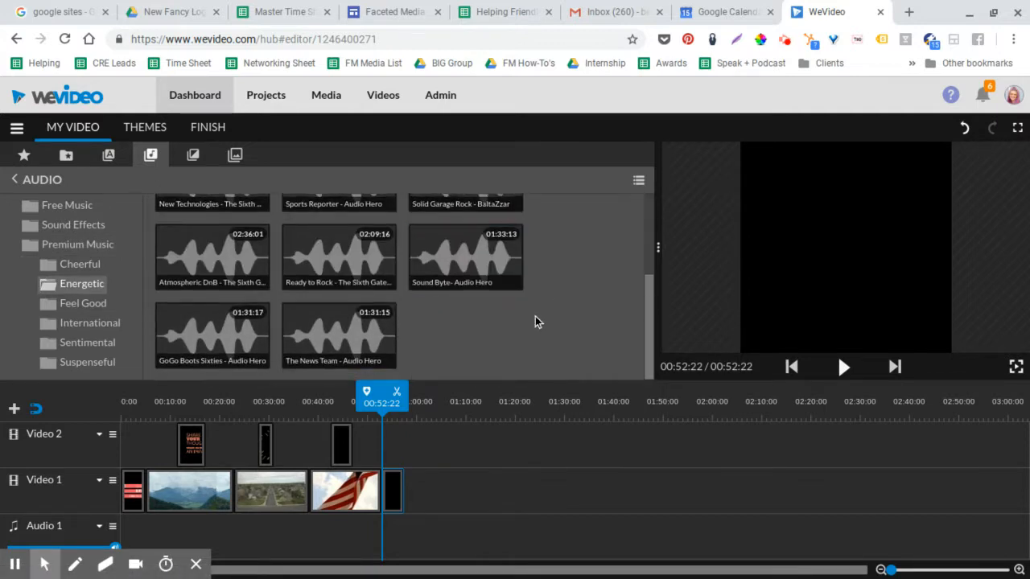
{"action": "scroll", "scroll_direction": "up", "scroll_amount": 3}
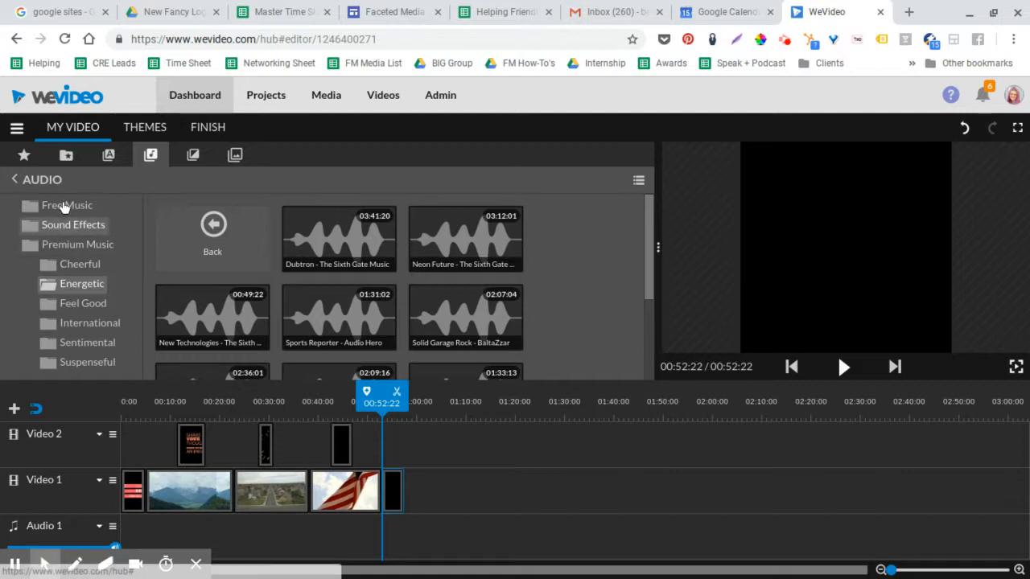
{"action": "left_click", "coordinate": [78, 245]}
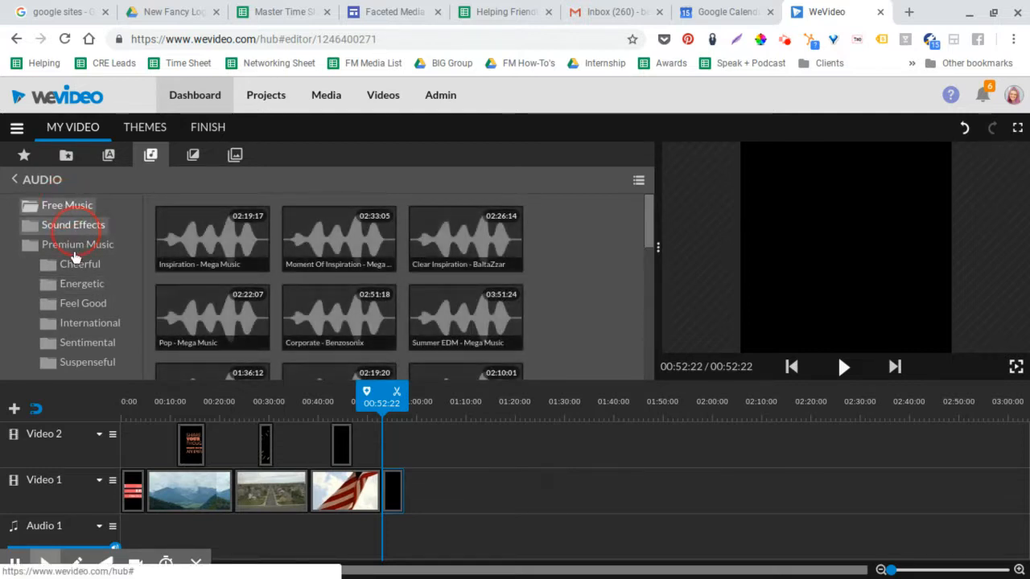
{"action": "left_click", "coordinate": [74, 226]}
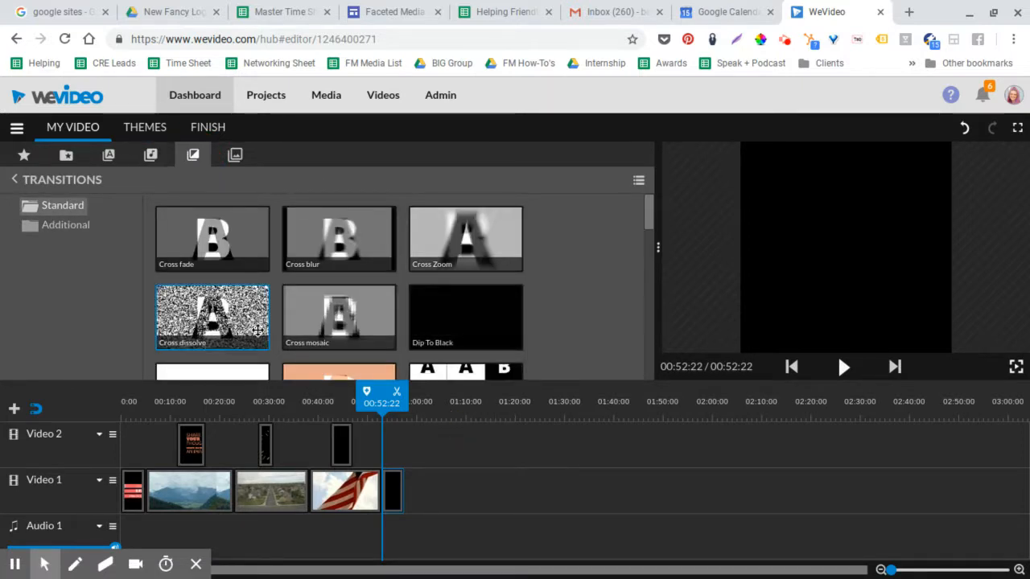
Drop Standard transitions between the Video 1 clips and return the playhead to the start
{"action": "scroll", "scroll_direction": "down", "scroll_amount": 3}
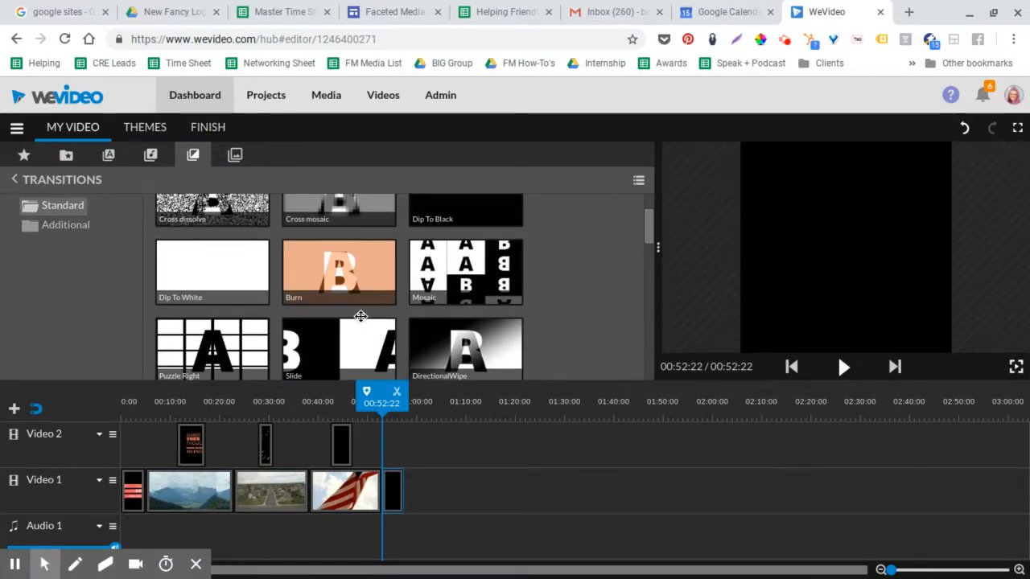
{"action": "scroll", "scroll_direction": "down", "scroll_amount": 3}
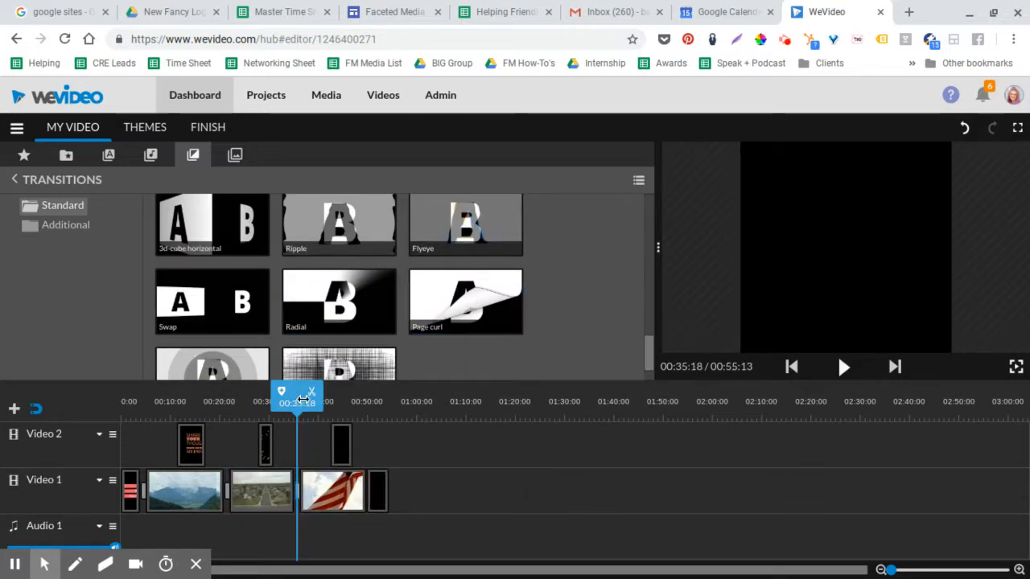
{"action": "left_click", "coordinate": [843, 367]}
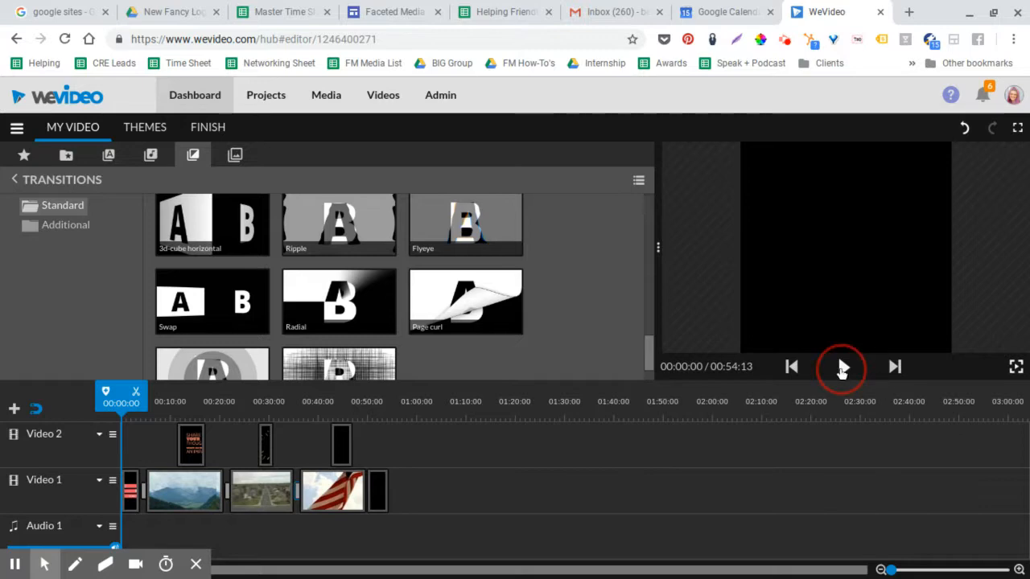
Preview the edit from the beginning, then move the opening title up onto Video 2
{"action": "left_click", "coordinate": [843, 367]}
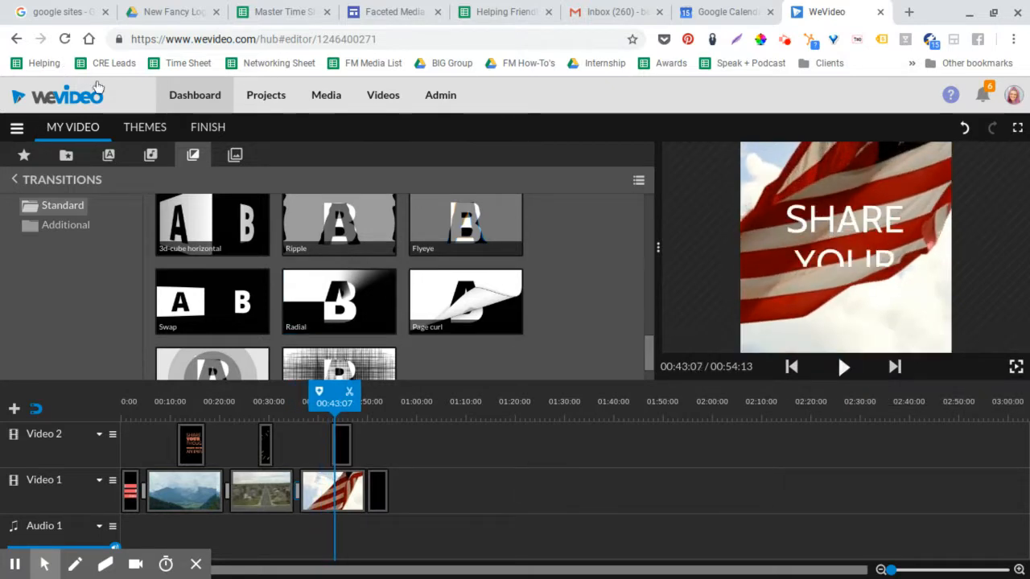
{"action": "left_click_drag", "start_coordinate": [335, 394], "coordinate": [132, 395]}
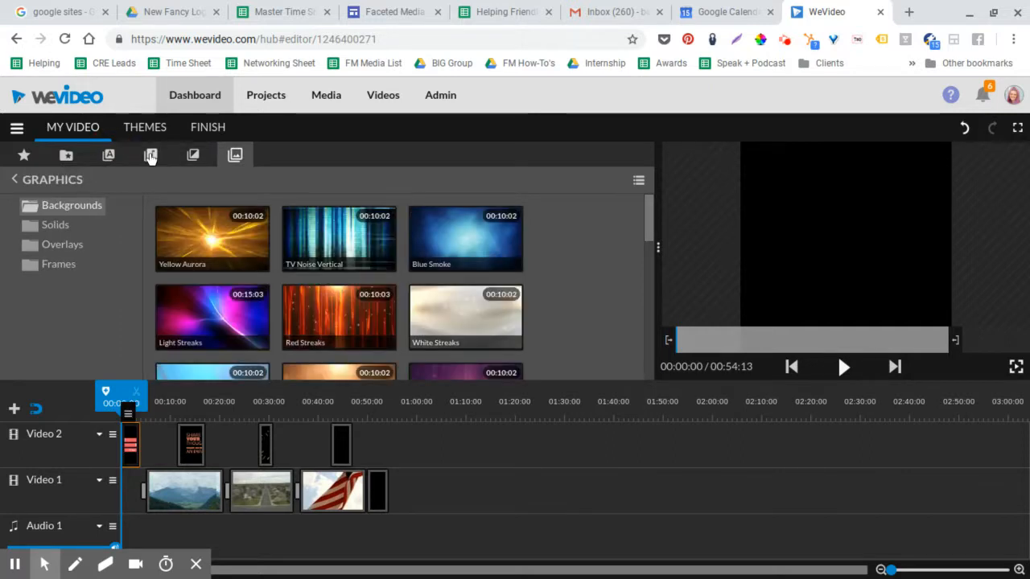
{"action": "mouse_move", "coordinate": [170, 264]}
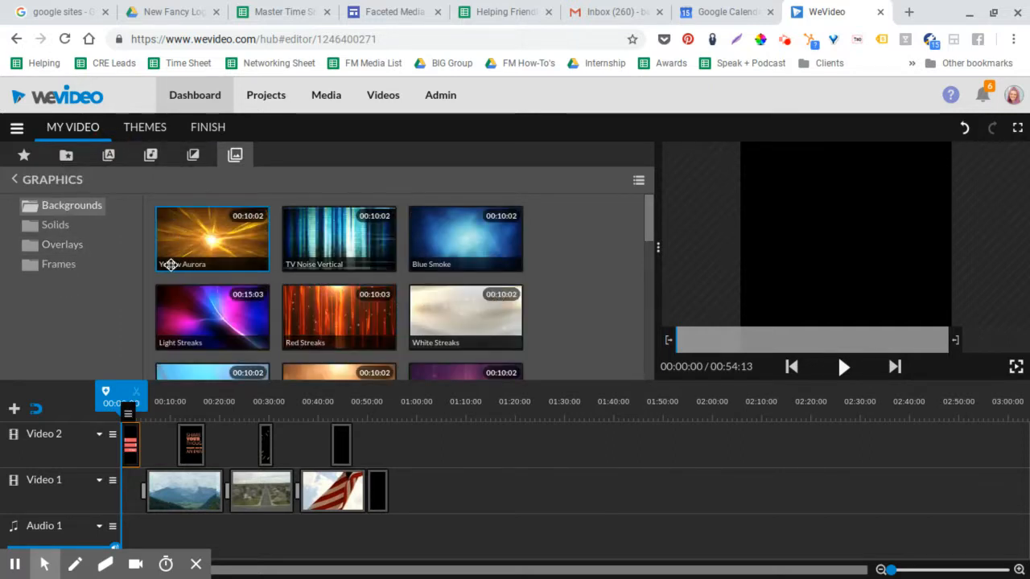
Browse Graphics Backgrounds to the Solids set and start Video 1 with a Black solid
{"action": "left_click", "coordinate": [61, 244]}
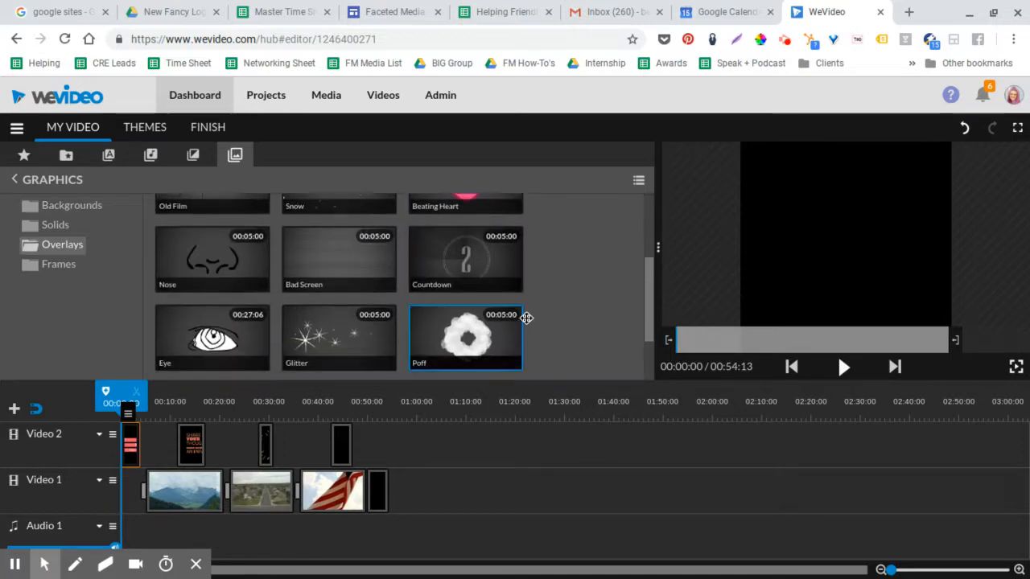
{"action": "scroll", "scroll_direction": "up", "scroll_amount": 3}
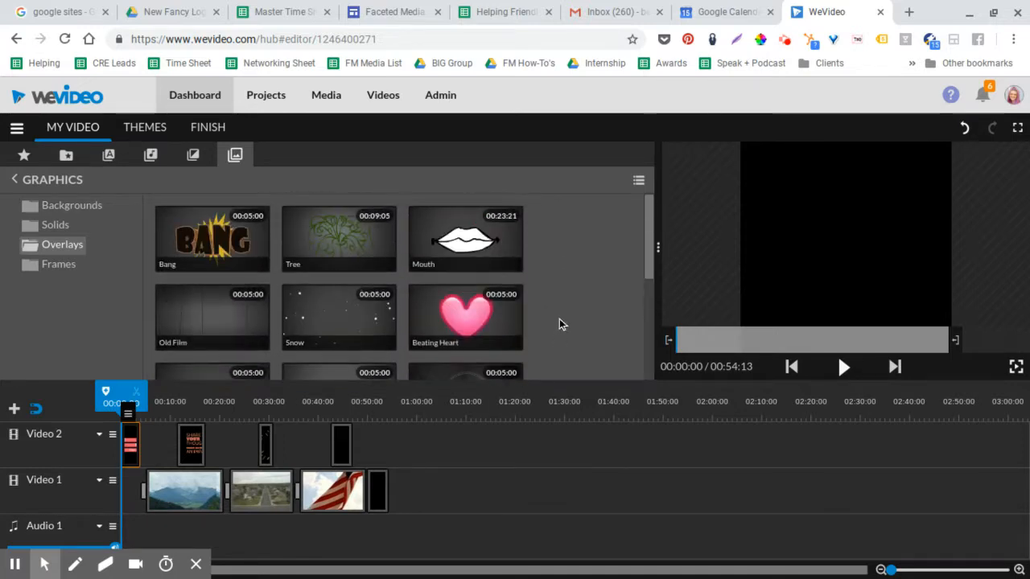
{"action": "left_click", "coordinate": [55, 226]}
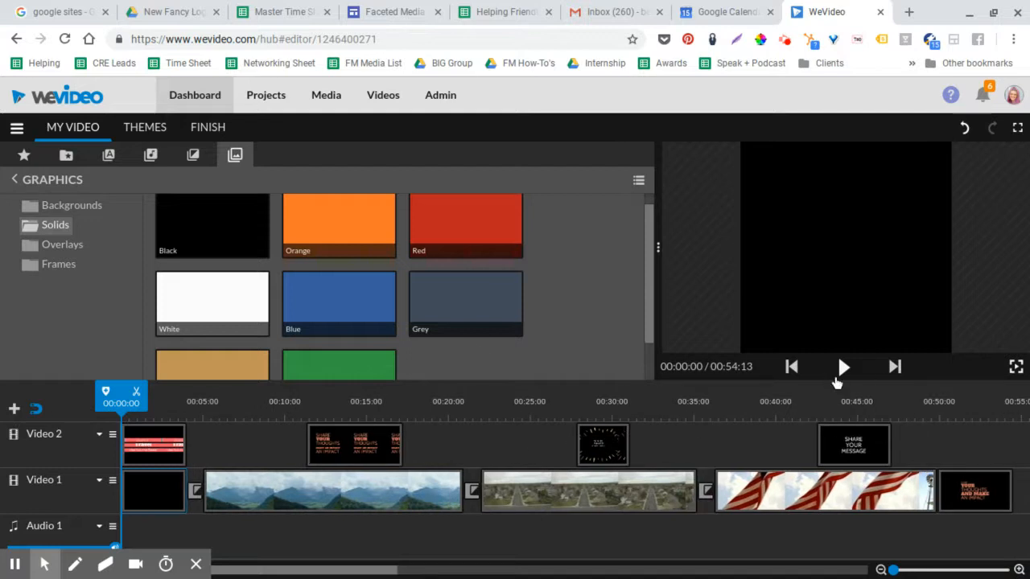
Swap the intro solid to Grey and close the gaps so the video runs about 48 seconds
{"action": "left_click", "coordinate": [176, 401]}
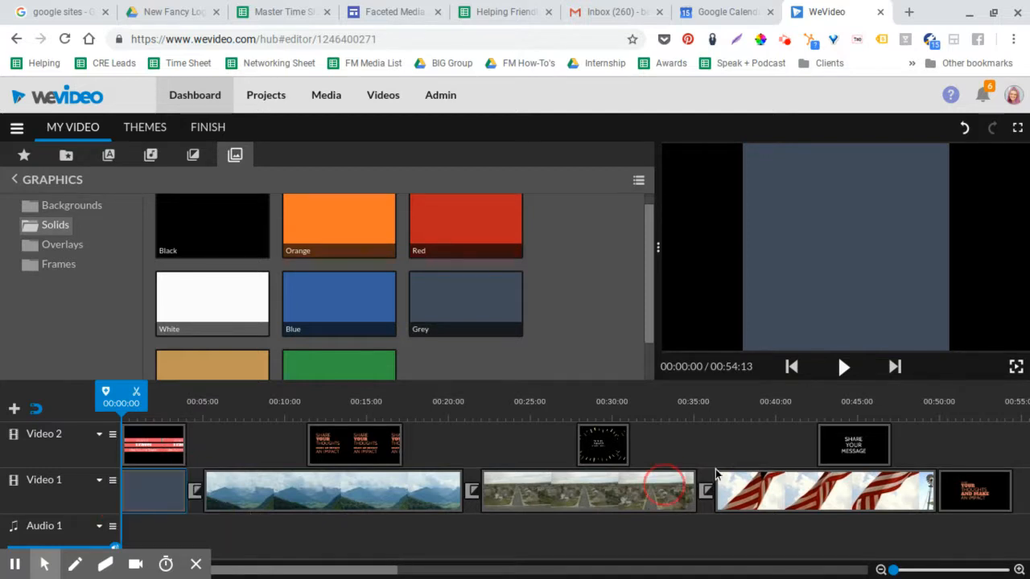
{"action": "left_click", "coordinate": [843, 367]}
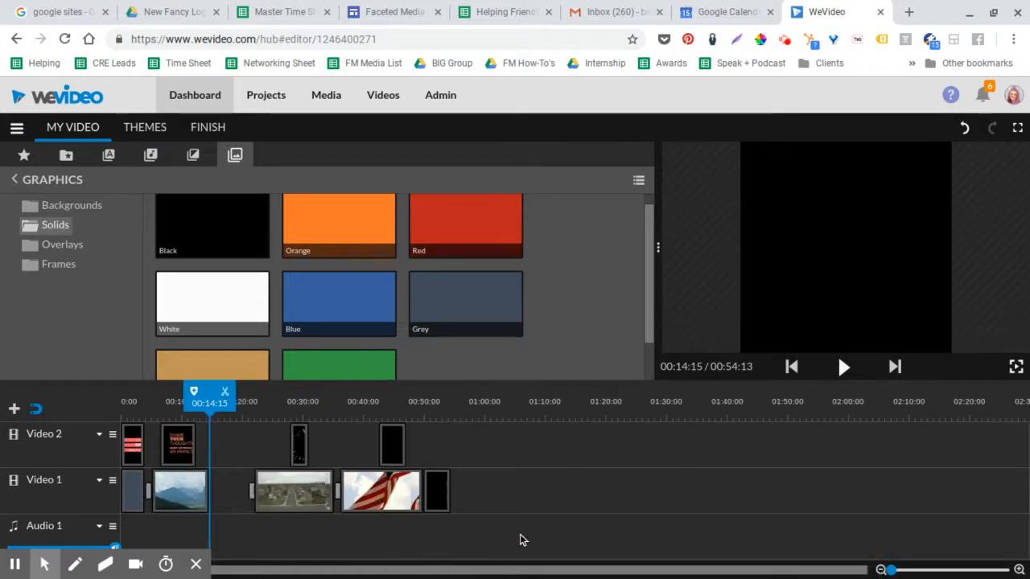
{"action": "left_click", "coordinate": [380, 490]}
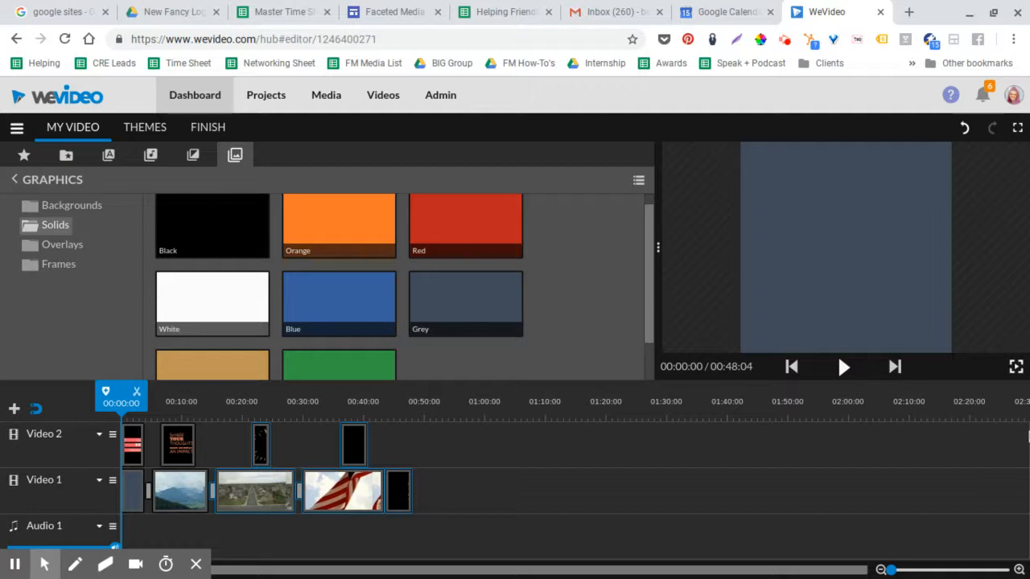
{"action": "mouse_move", "coordinate": [836, 53]}
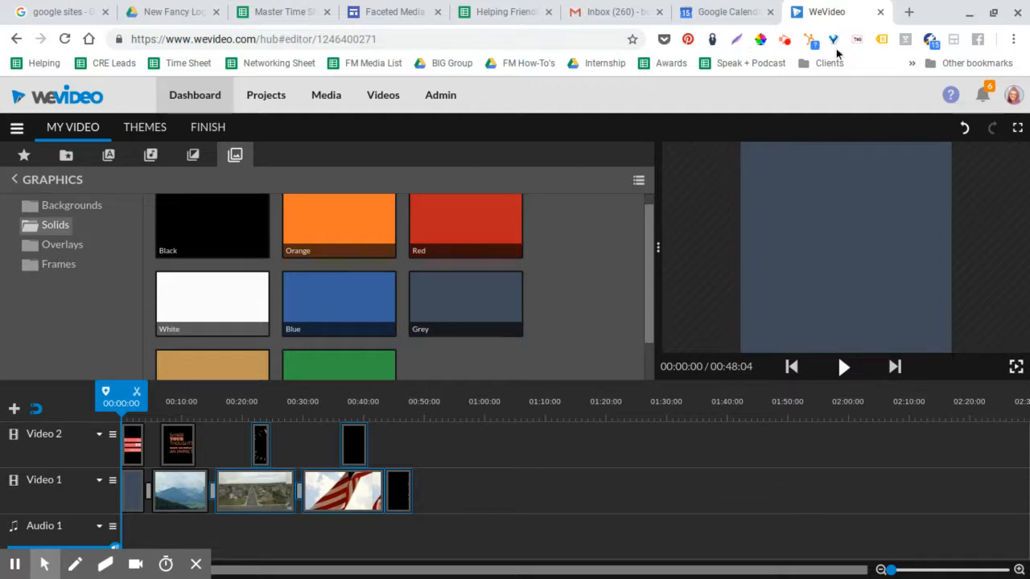
{"action": "mouse_move", "coordinate": [785, 39]}
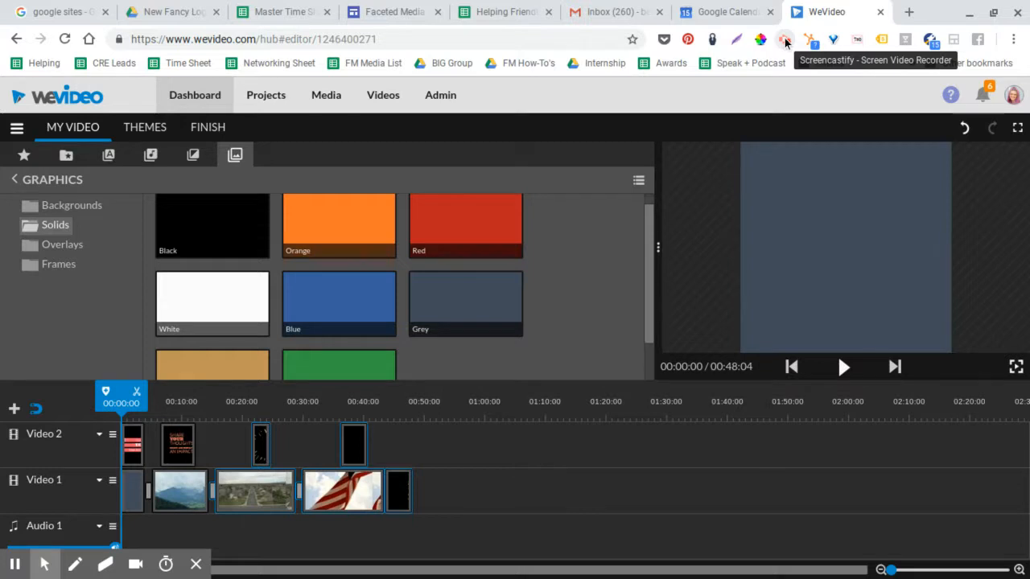